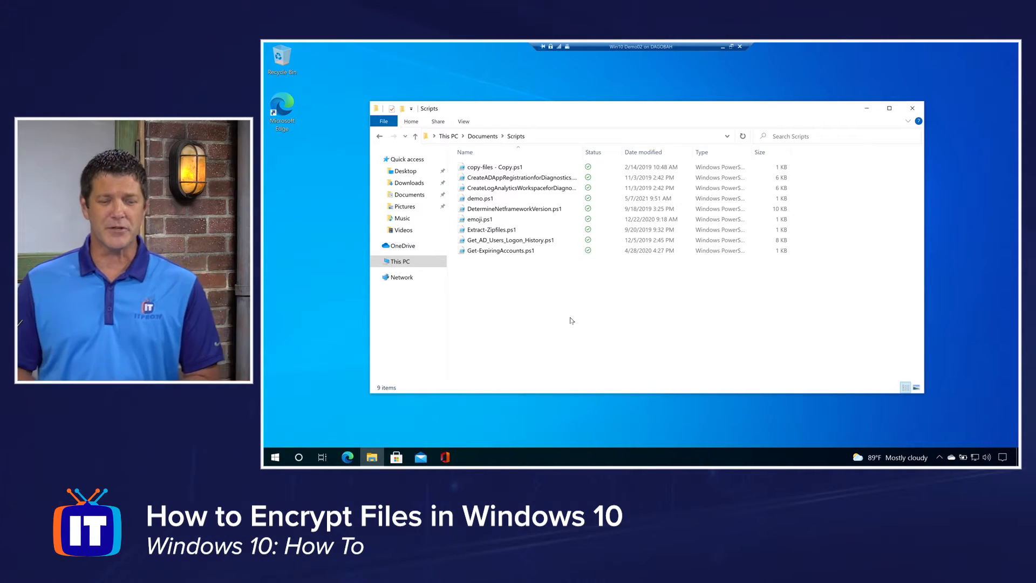
Select the demo.ps1 script in the Documents > Scripts folder.
click(479, 199)
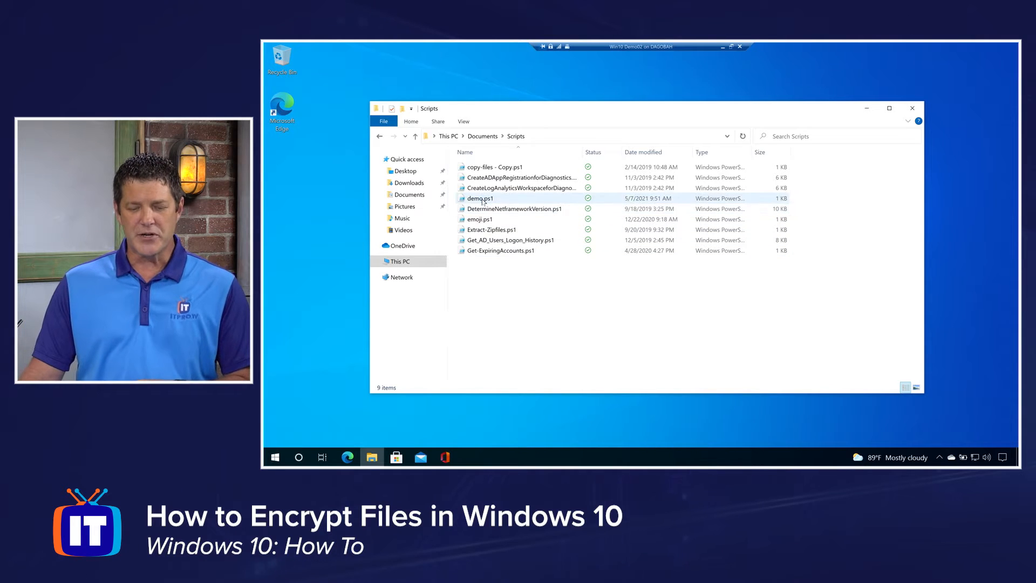
click(479, 199)
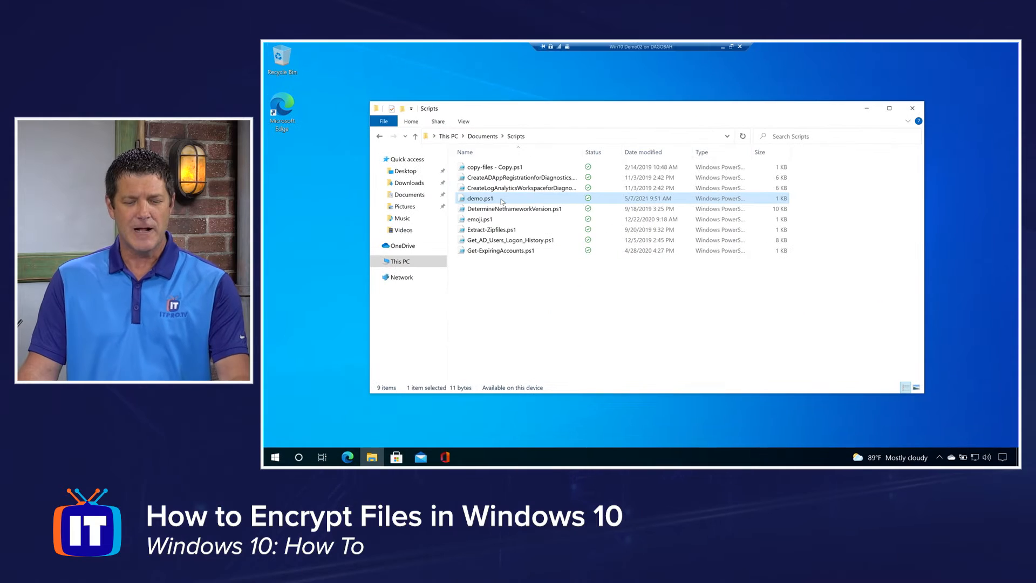
mouse_move(501, 198)
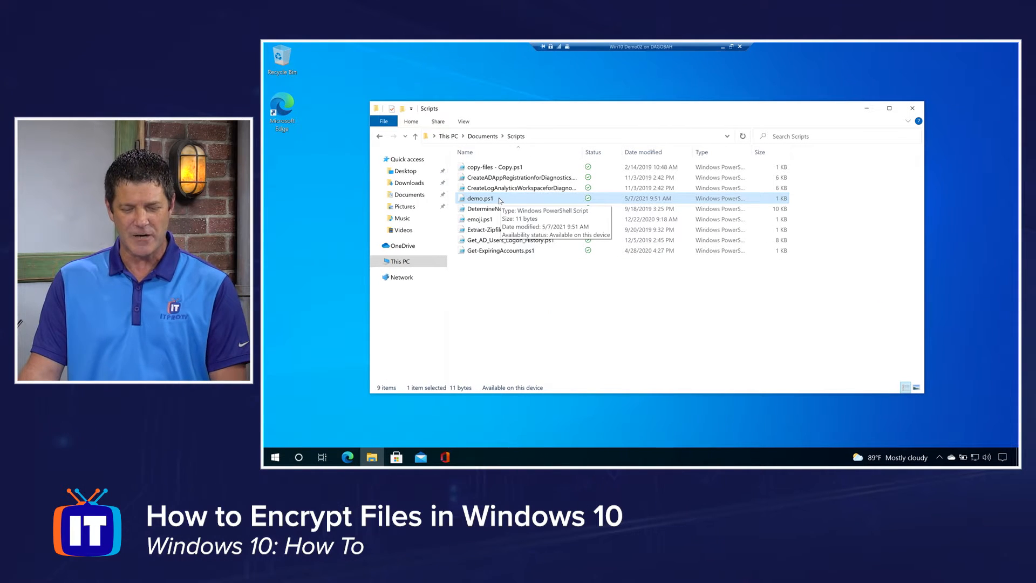
Bring up the Properties dialog for demo.ps1 from its context menu.
right_click(479, 198)
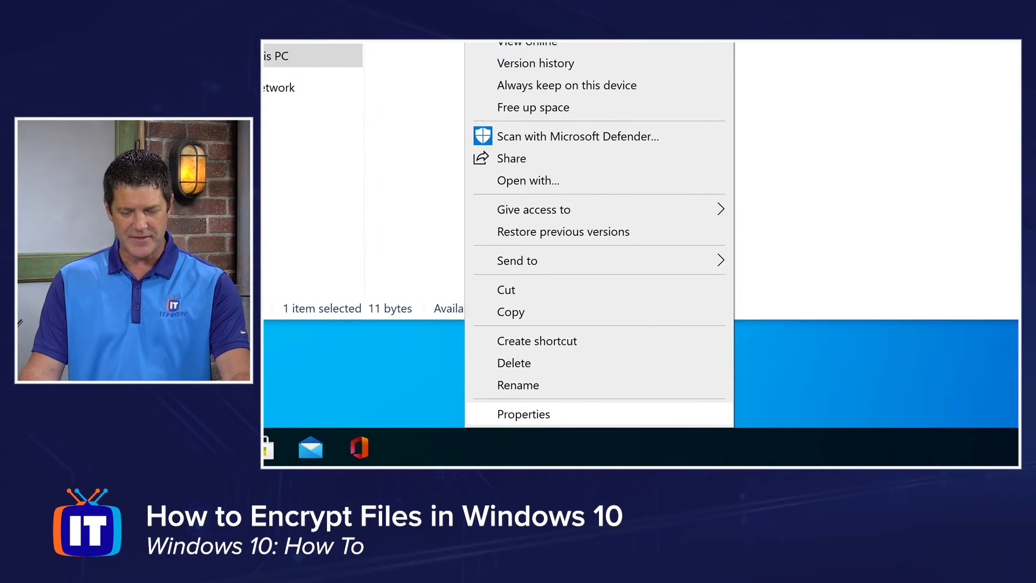
mouse_move(522, 414)
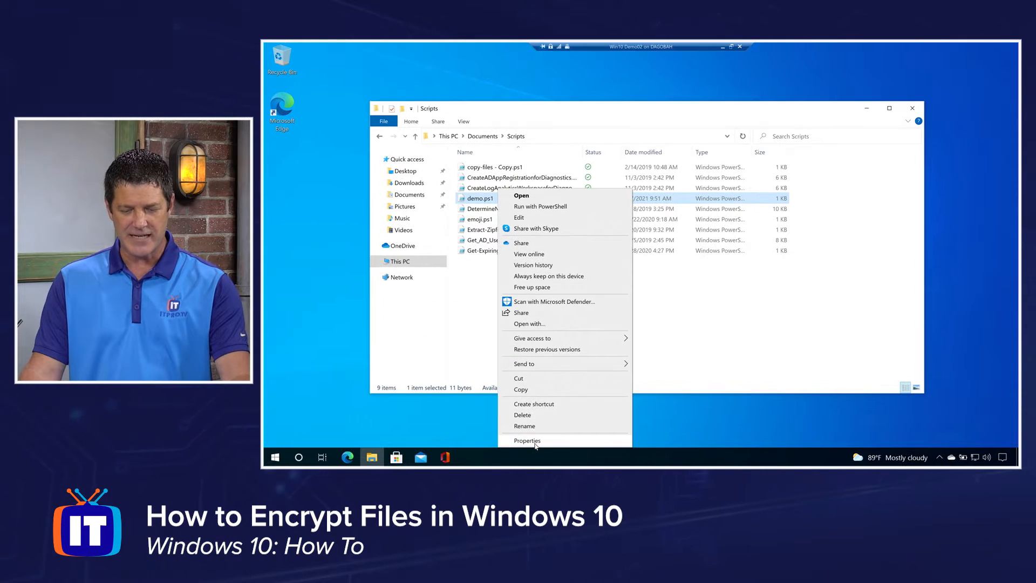
click(526, 440)
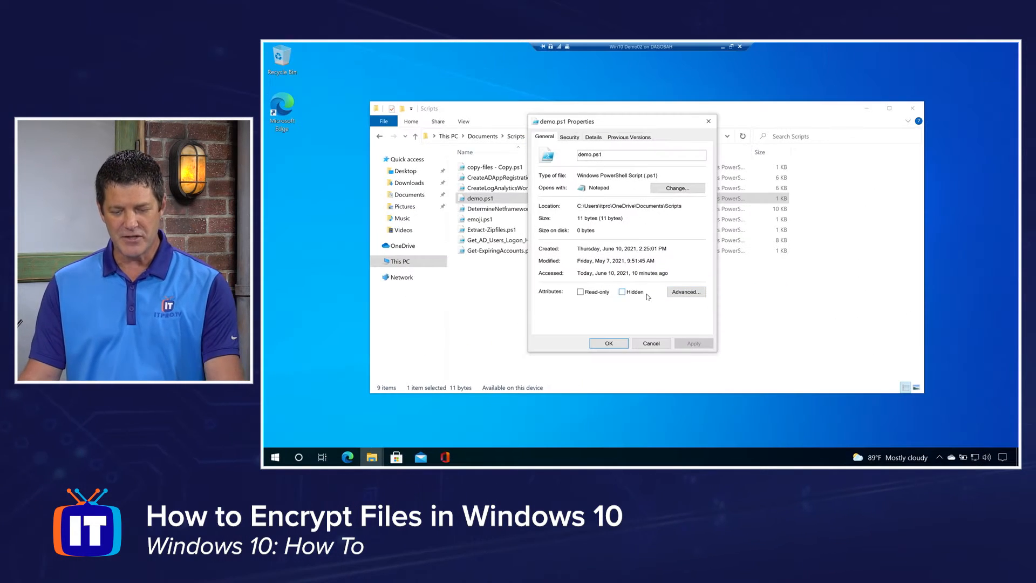
In Advanced Attributes, tick 'Encrypt contents to secure data' for demo.ps1.
click(686, 292)
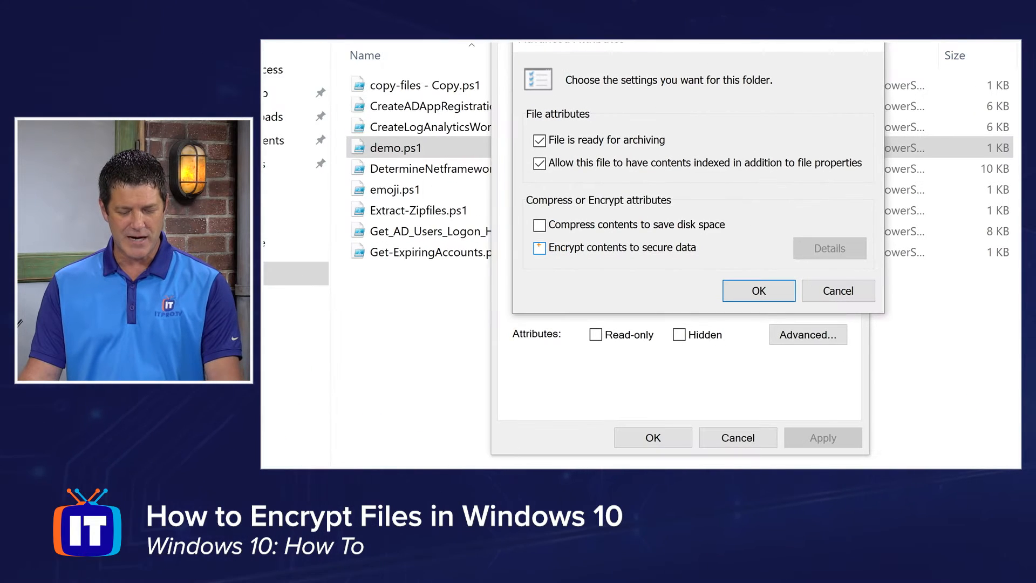
click(540, 247)
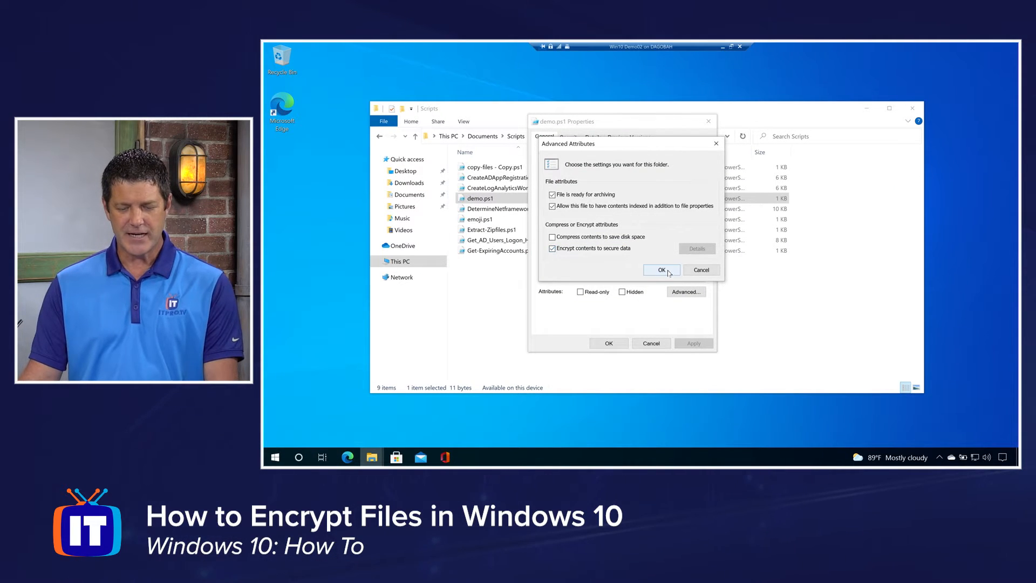
Confirm the attribute change and answer the Encryption Warning with 'Encrypt the file only'.
click(661, 269)
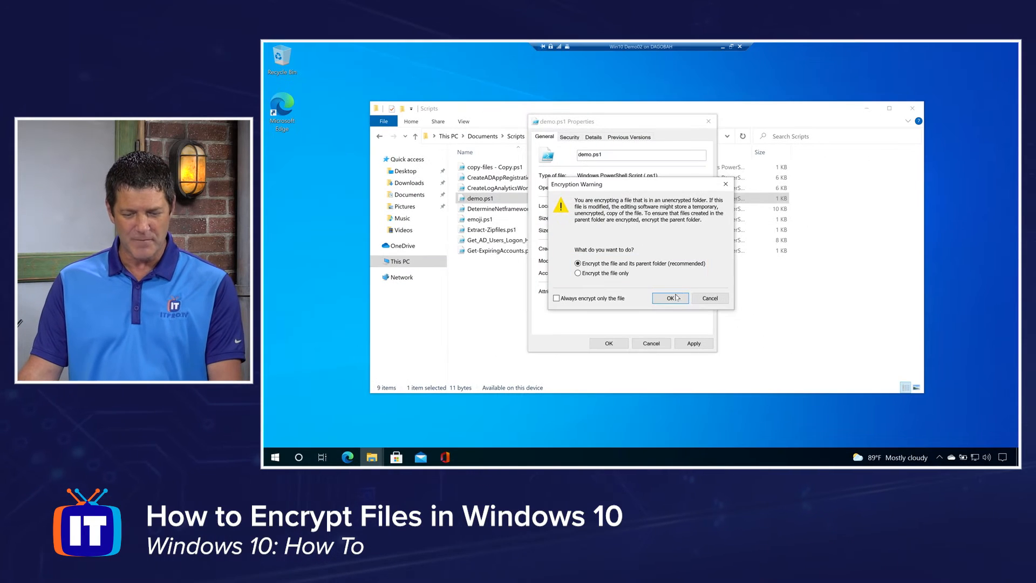
click(578, 273)
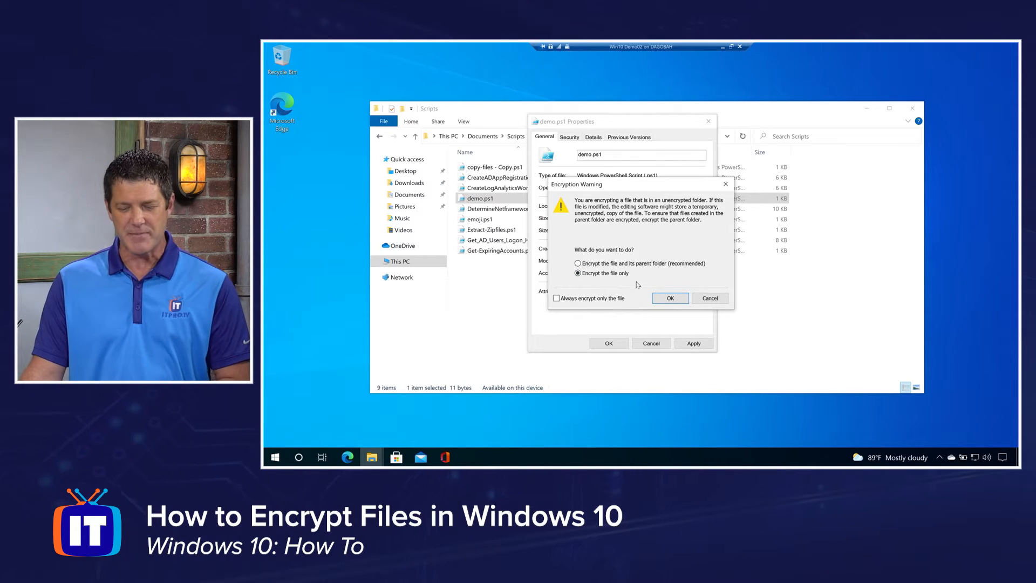
click(669, 298)
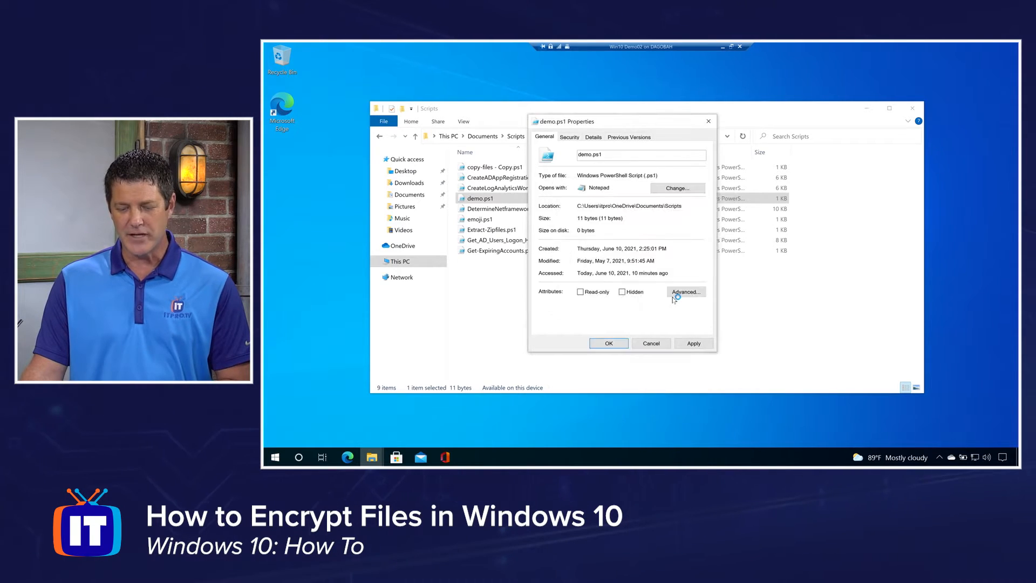
Apply encryption by confirming the demo.ps1 Properties dialog.
click(608, 343)
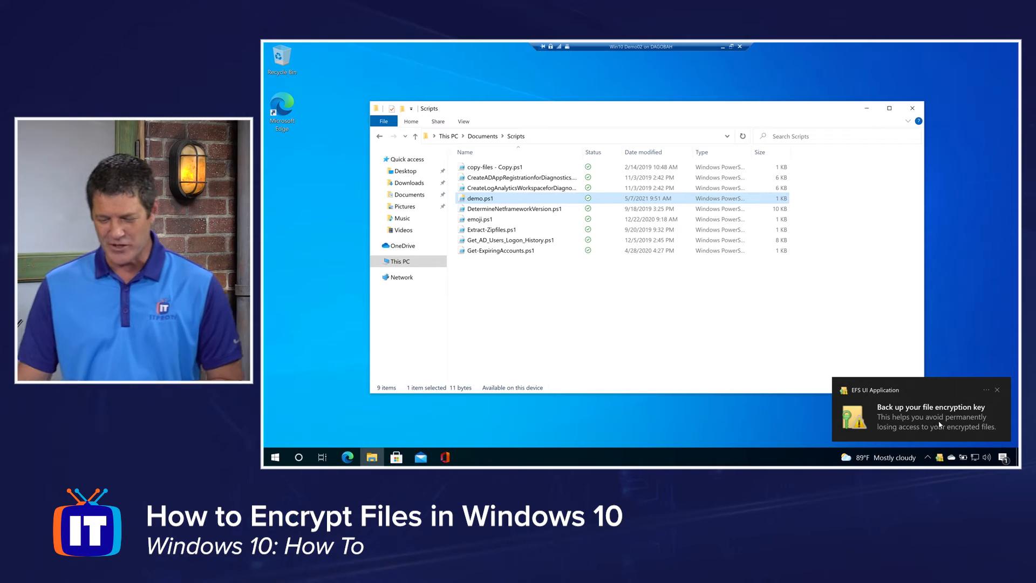
From the backup notification, choose 'Back up now (recommended)' for the encryption certificate and key.
click(919, 410)
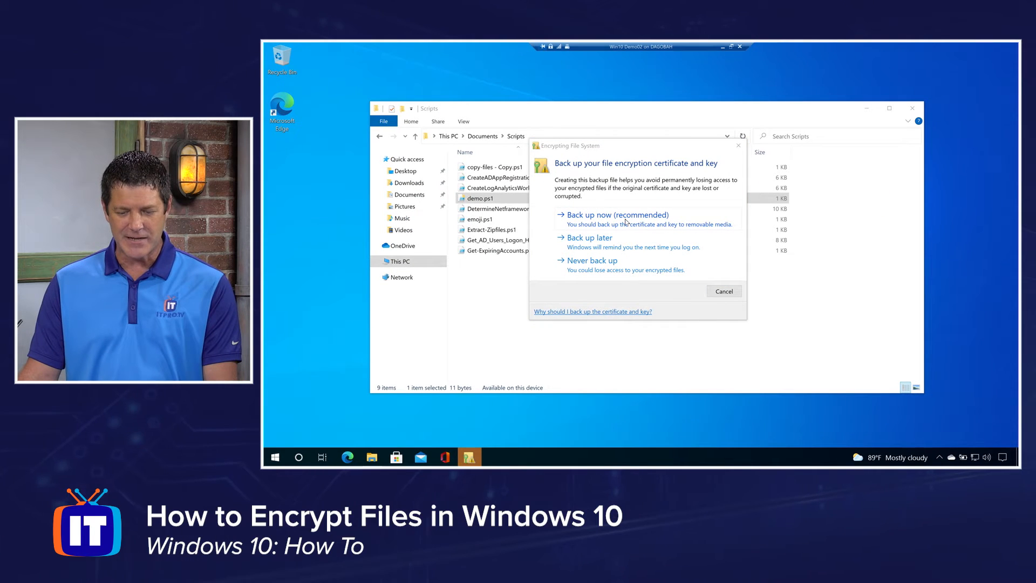
click(617, 214)
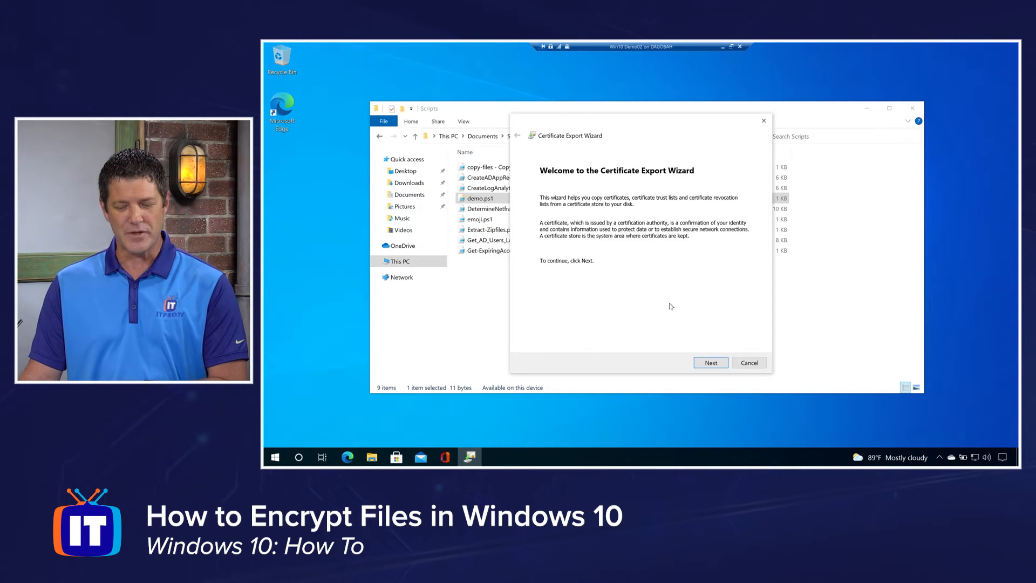
Proceed through the wizard welcome and keep the PKCS #12 (.PFX) export format.
click(711, 363)
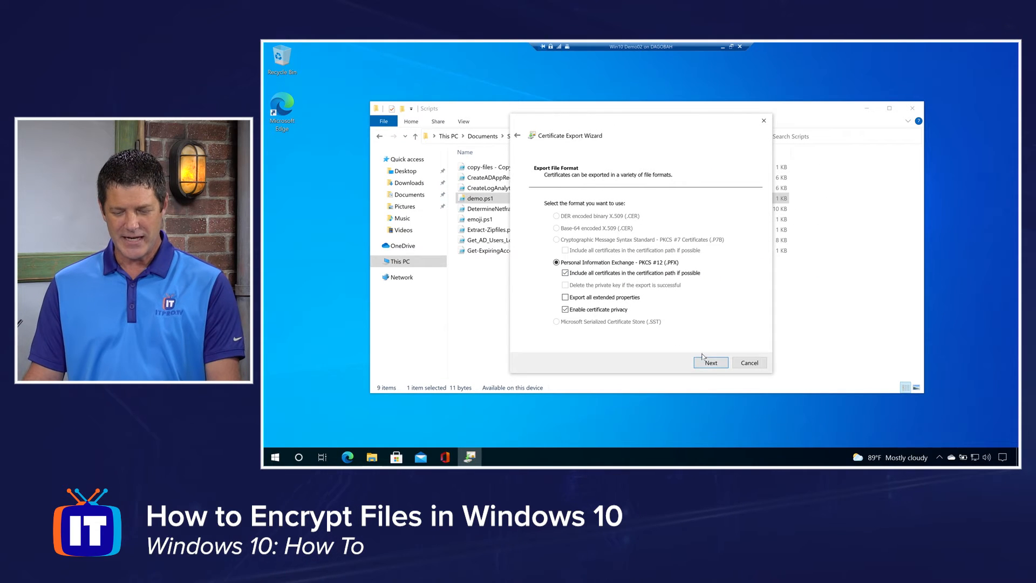
click(712, 363)
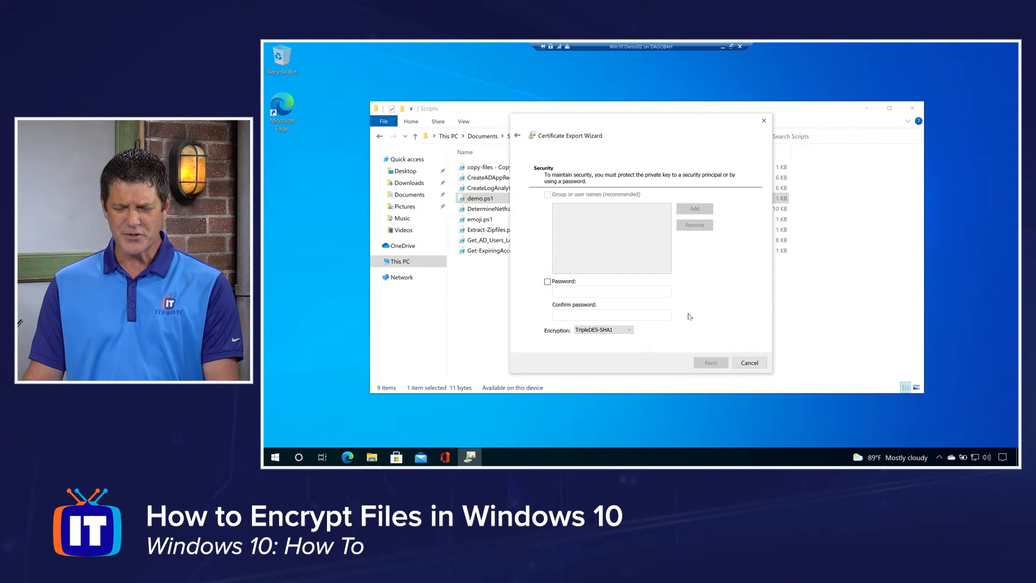
Protect the private key with a password and advance to the file-to-export page.
click(548, 281)
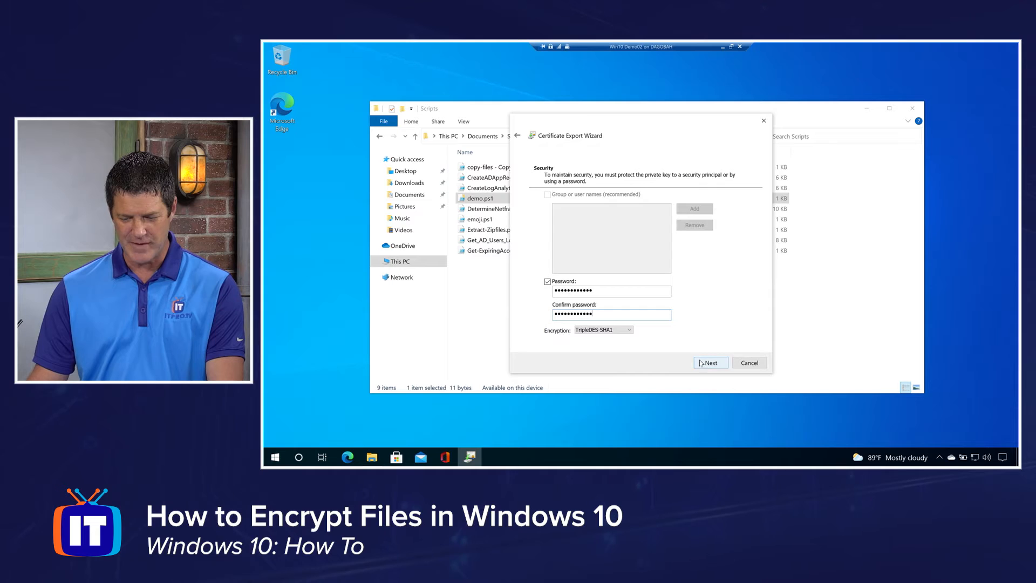
click(710, 363)
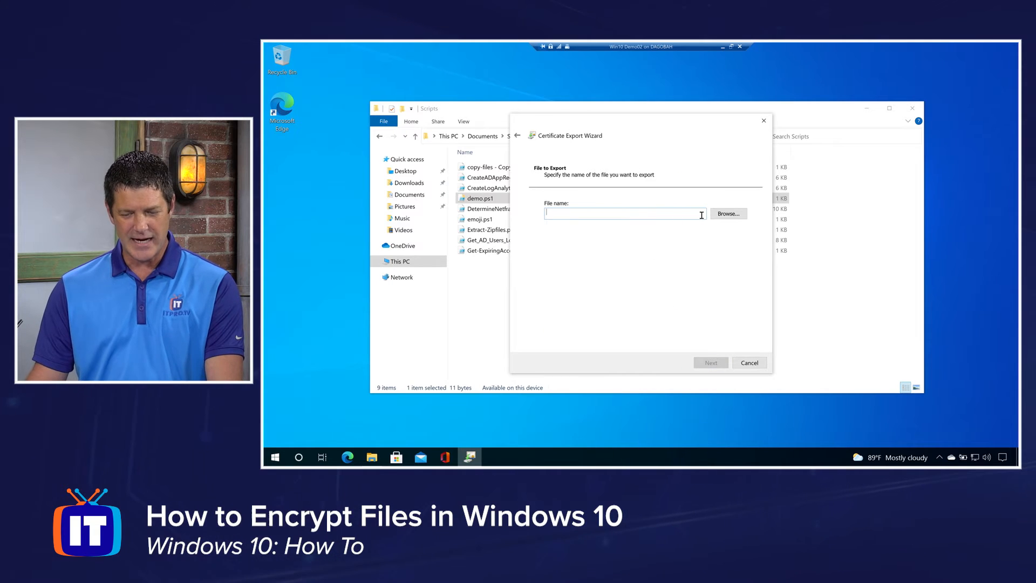
Save the export as myKey.pfx in Documents and finish the Certificate Export Wizard.
click(727, 214)
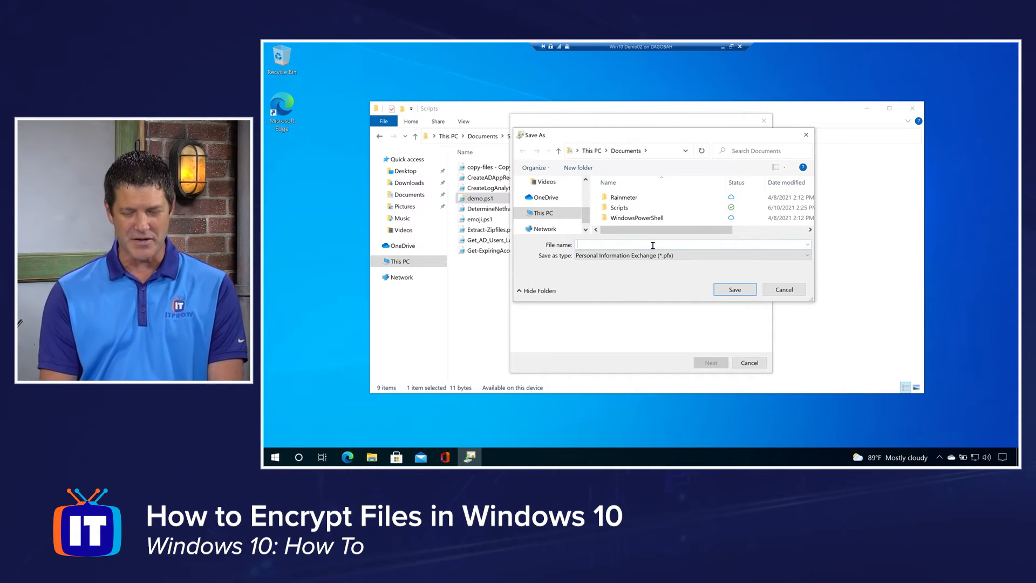
text(myKey)
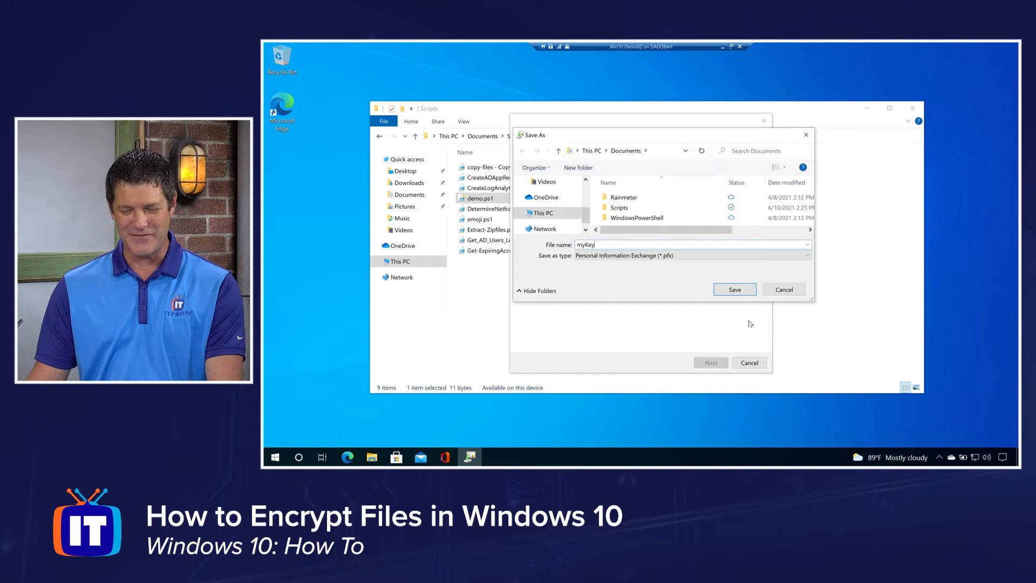
click(734, 289)
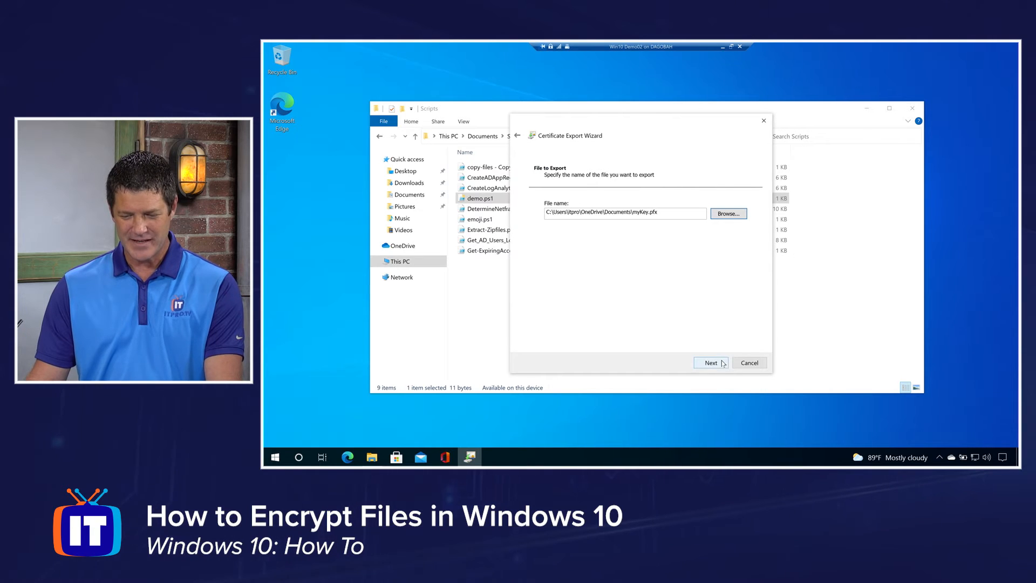
click(711, 363)
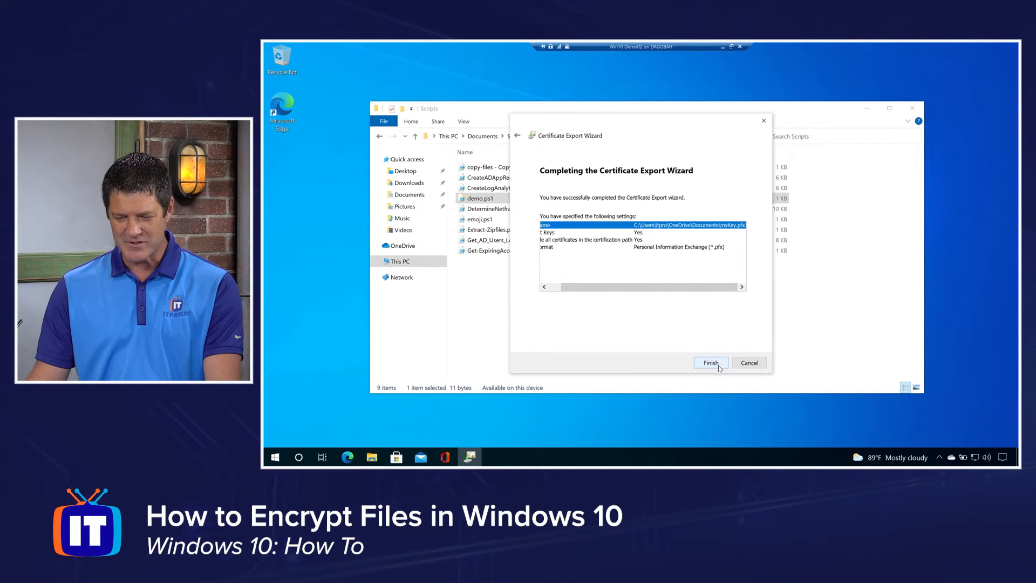
click(710, 362)
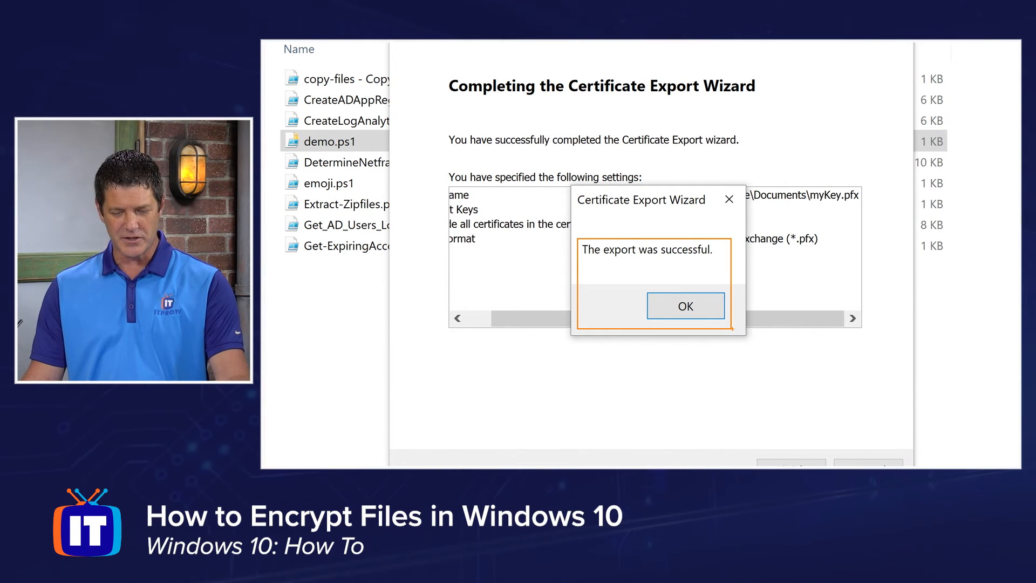
Dismiss the export success message and return to the Scripts folder listing with demo.ps1.
click(684, 306)
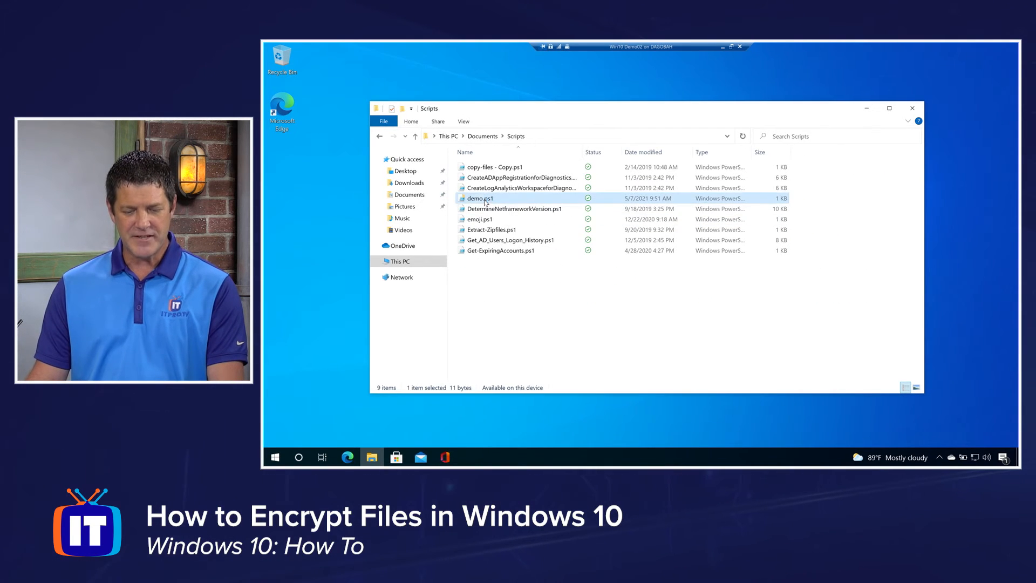
double_click(479, 198)
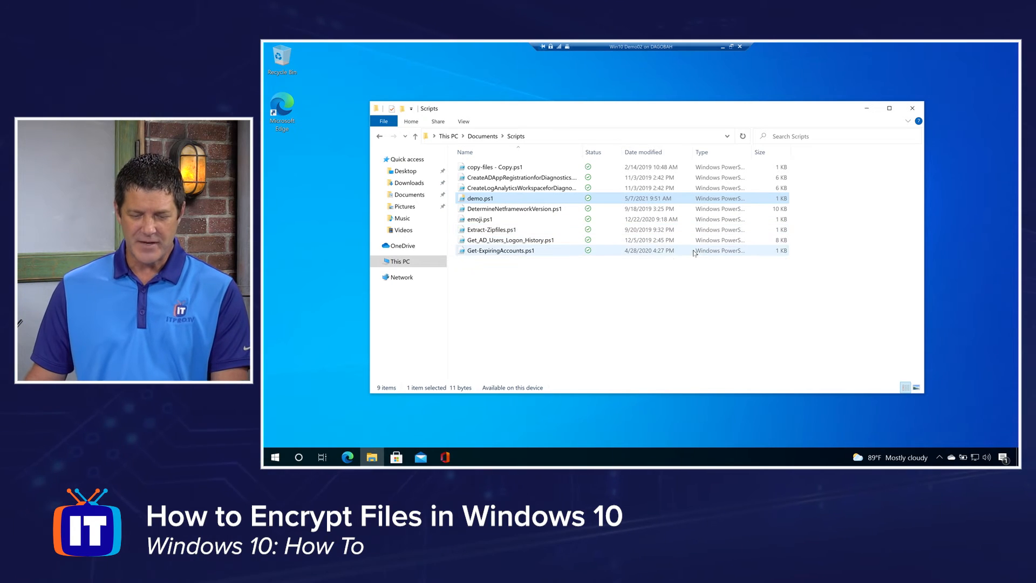
click(602, 298)
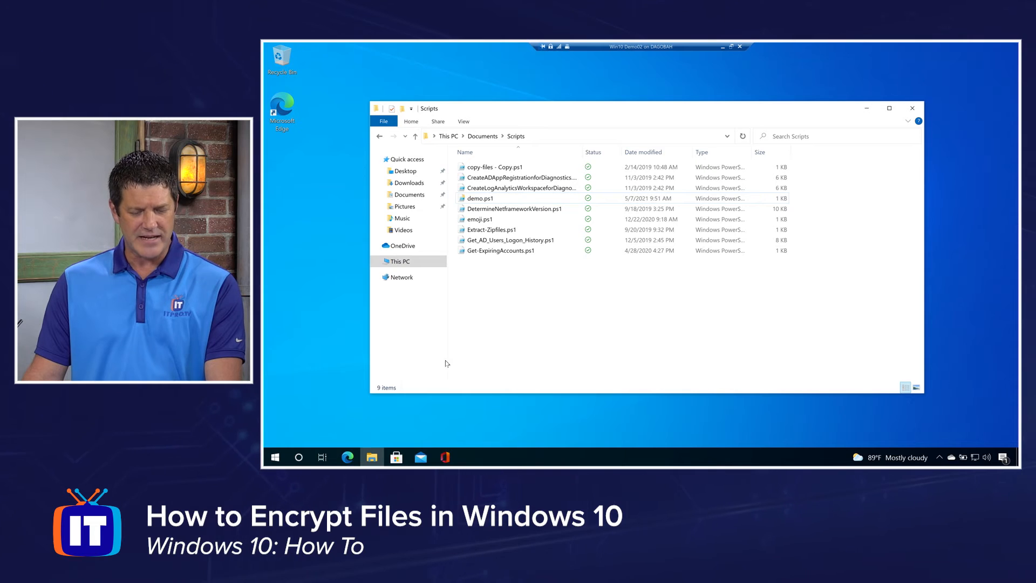
Search Start for 'certi' and launch Manage user certificates from the best match.
click(274, 457)
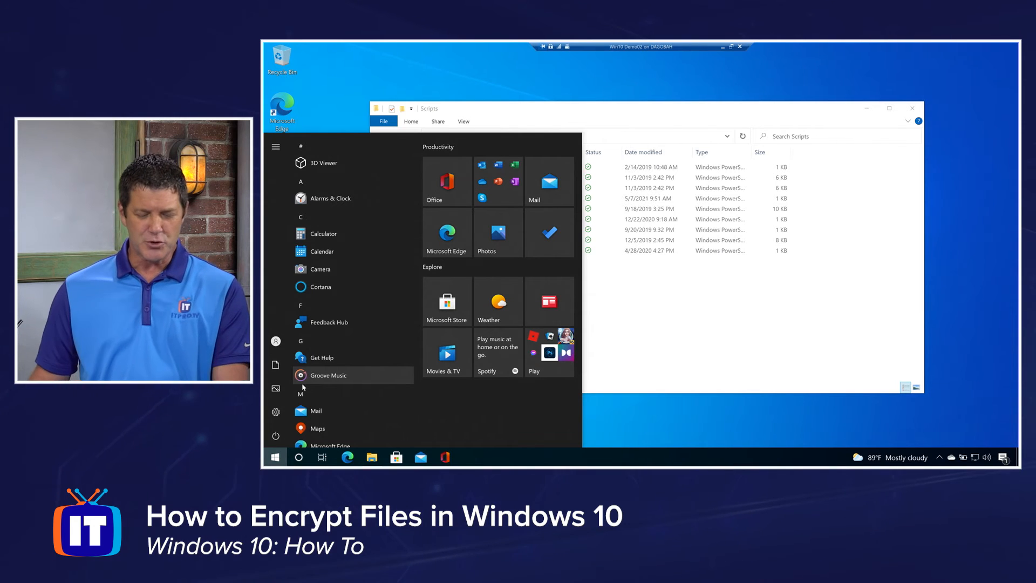
text(cert)
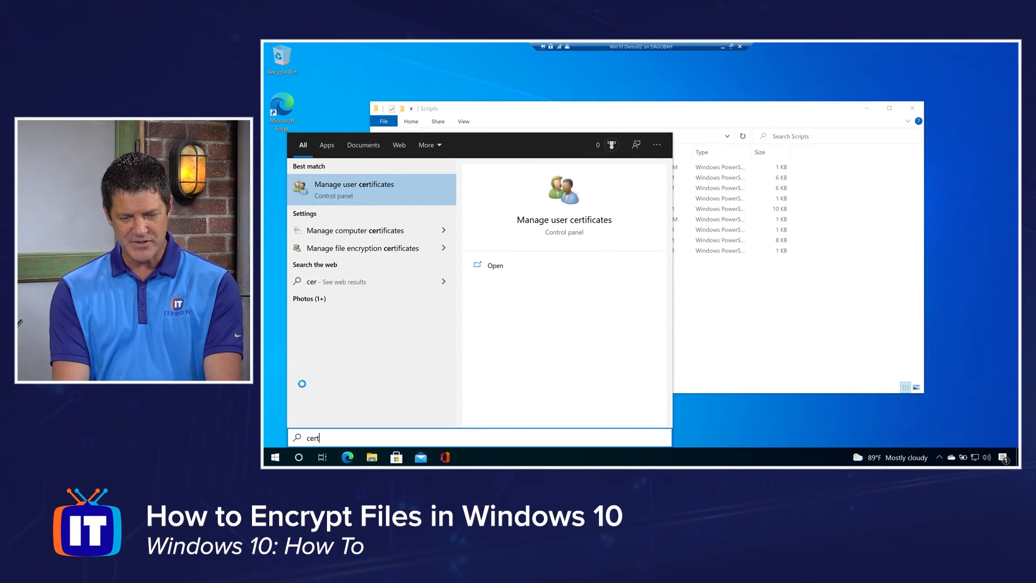
text(i)
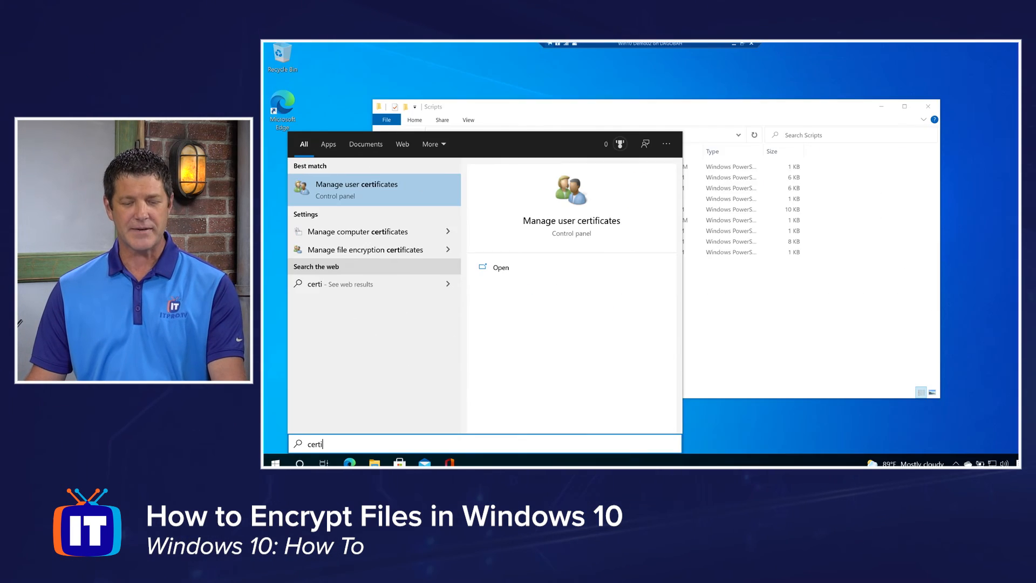
click(356, 189)
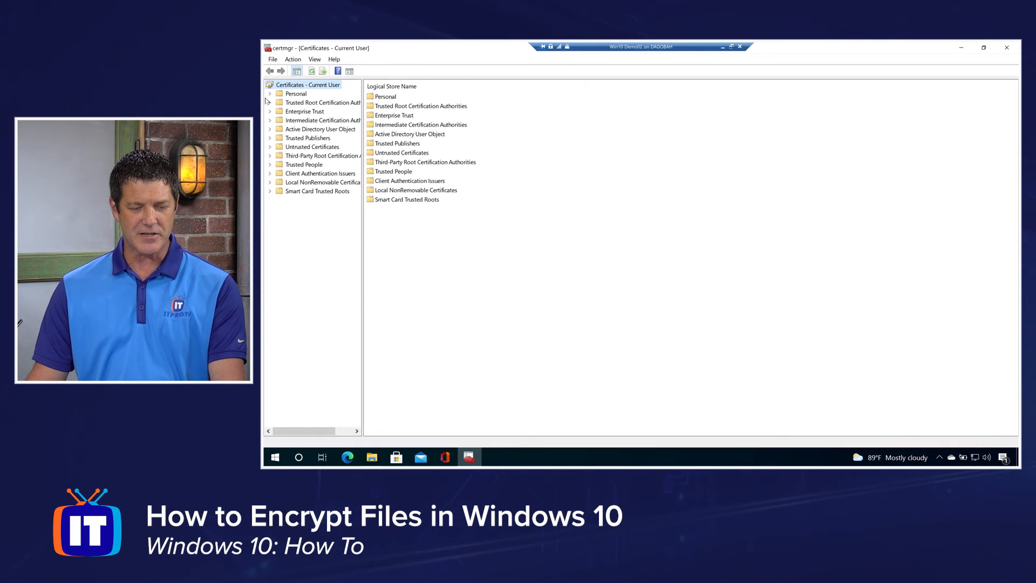
Expand Personal and list its Certificates, showing the itpro EFS certificate.
click(270, 93)
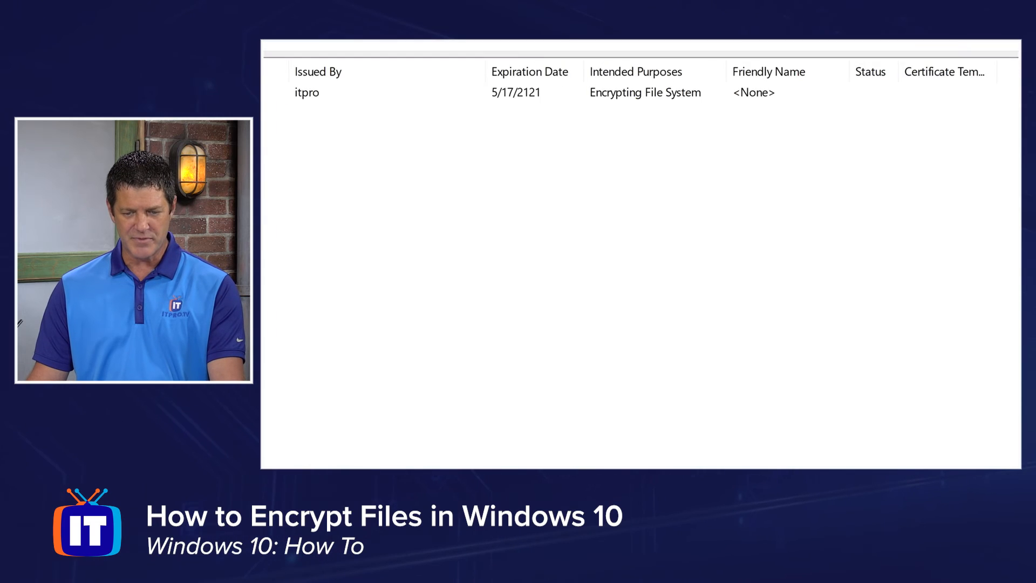
click(644, 101)
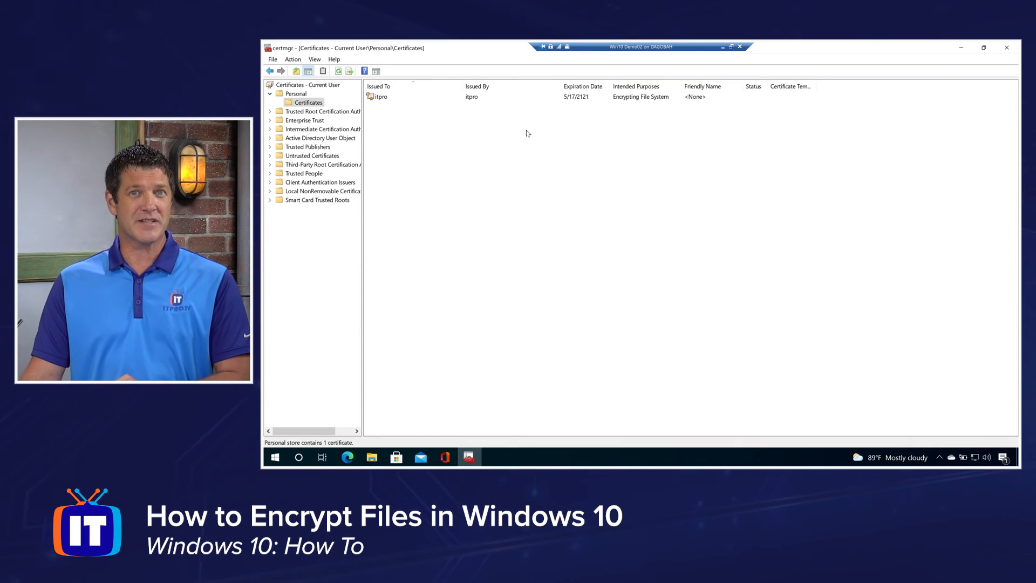
click(381, 96)
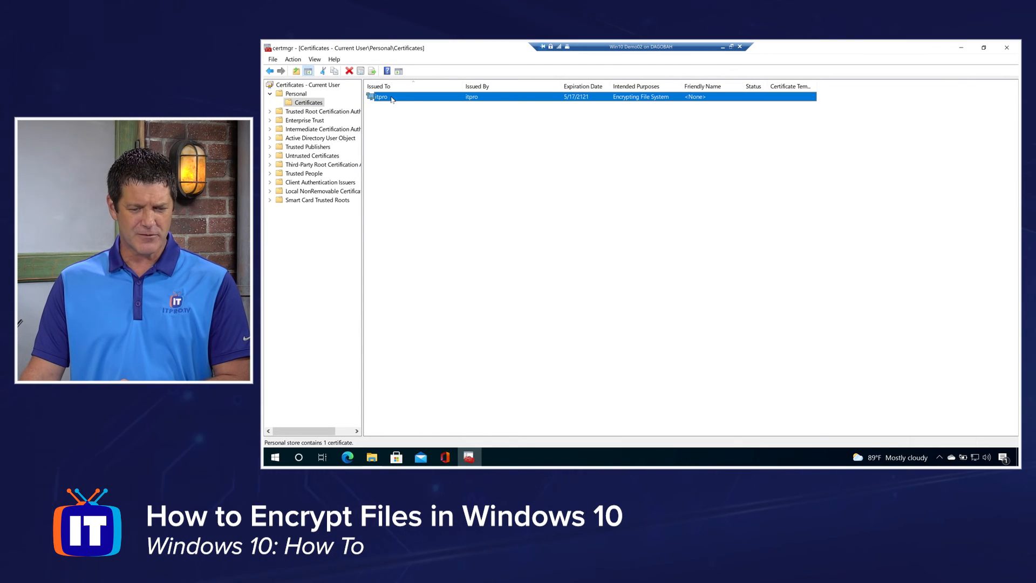
right_click(380, 96)
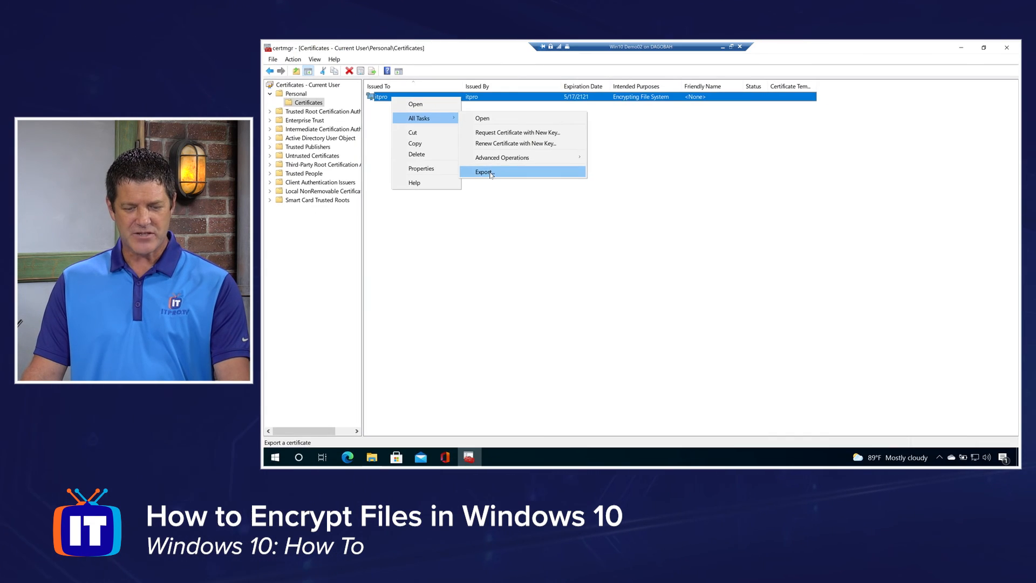
click(484, 172)
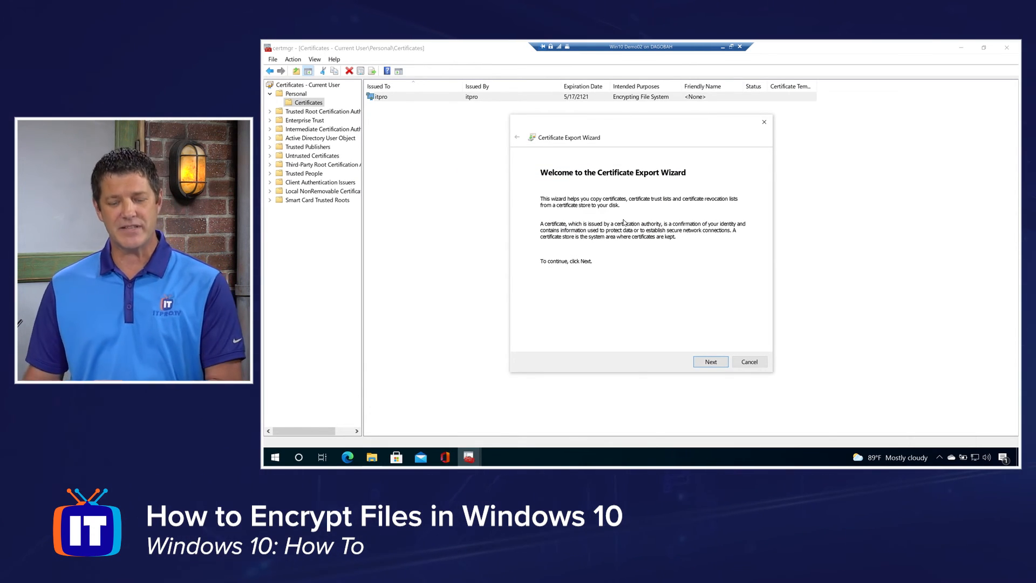
click(710, 361)
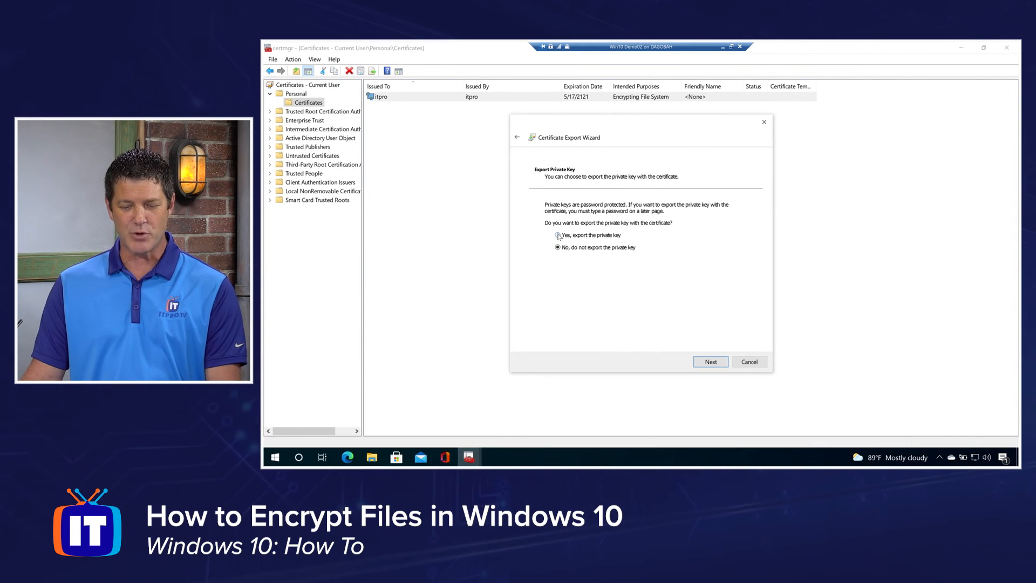
click(710, 362)
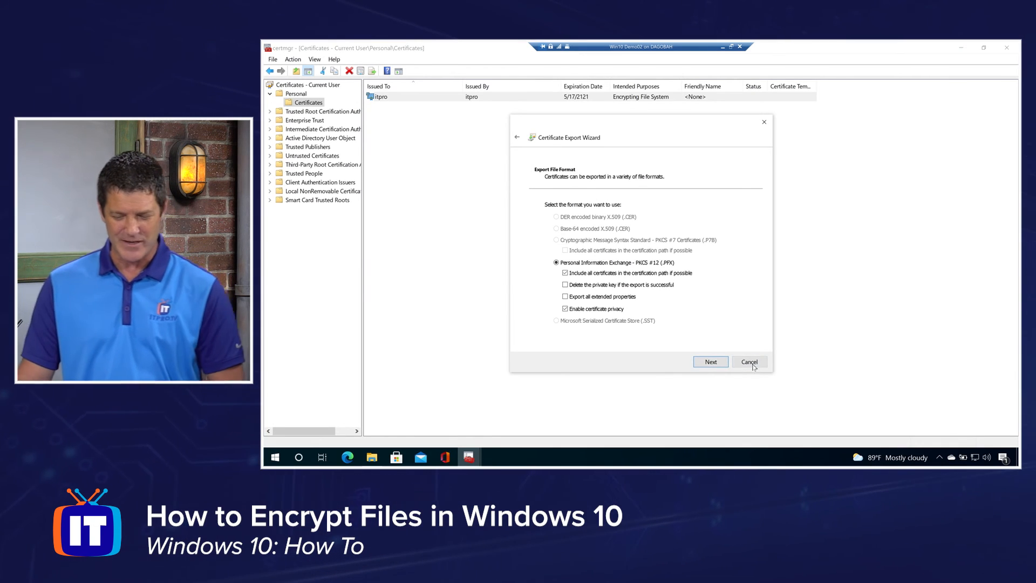
click(749, 362)
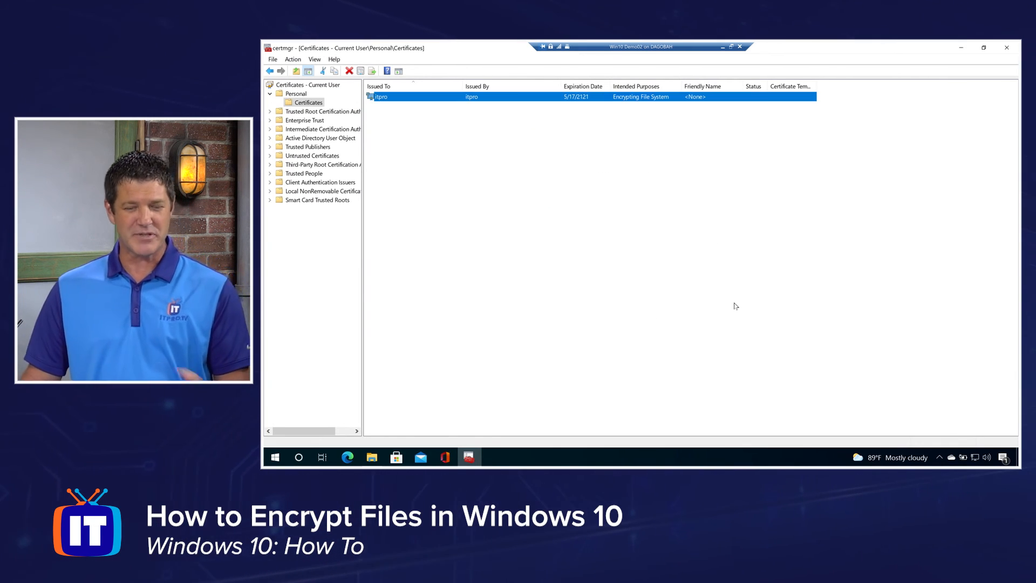
Delete the itpro Encrypting File System certificate and confirm, leaving Personal empty.
right_click(417, 96)
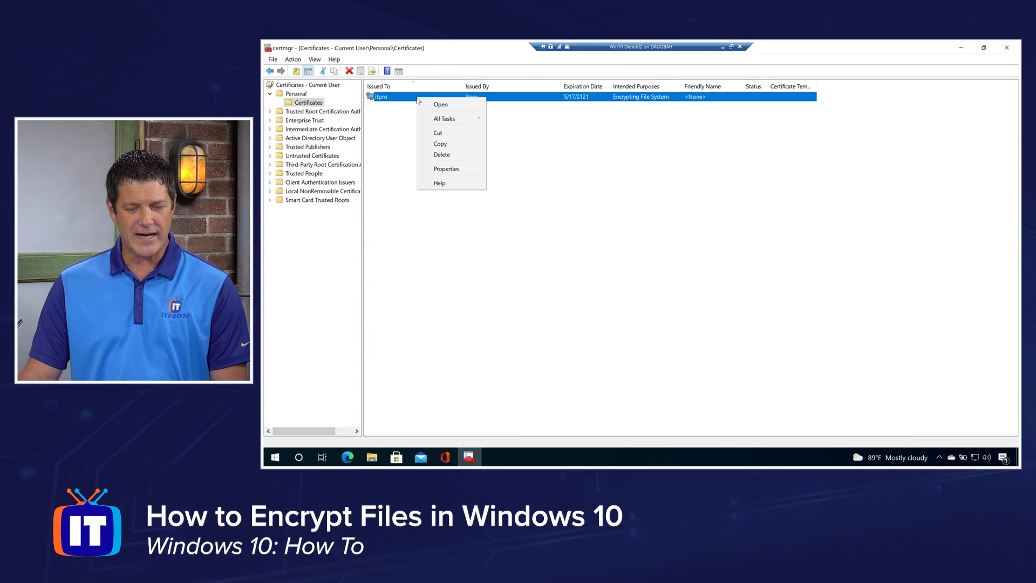
click(441, 154)
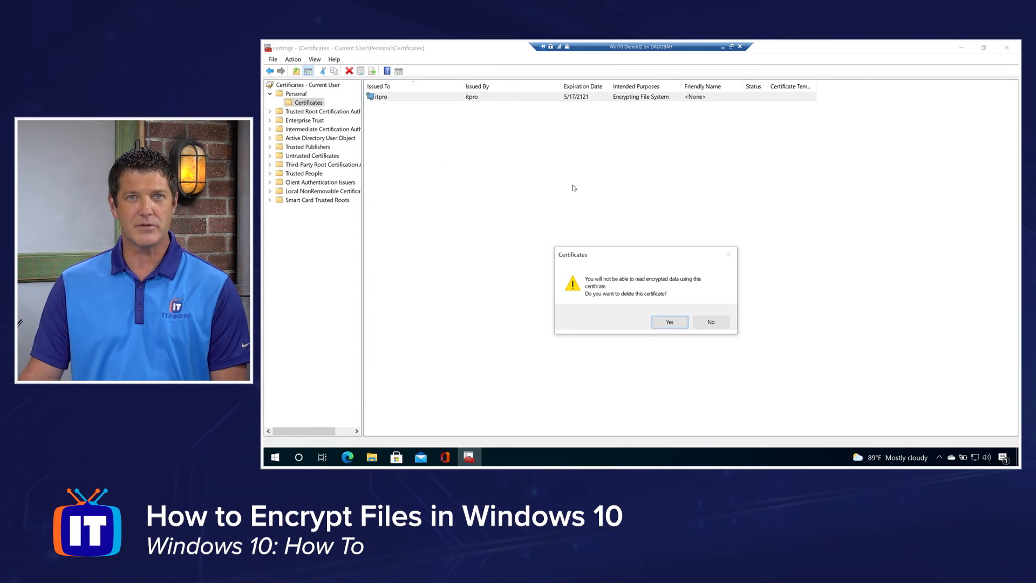
click(668, 321)
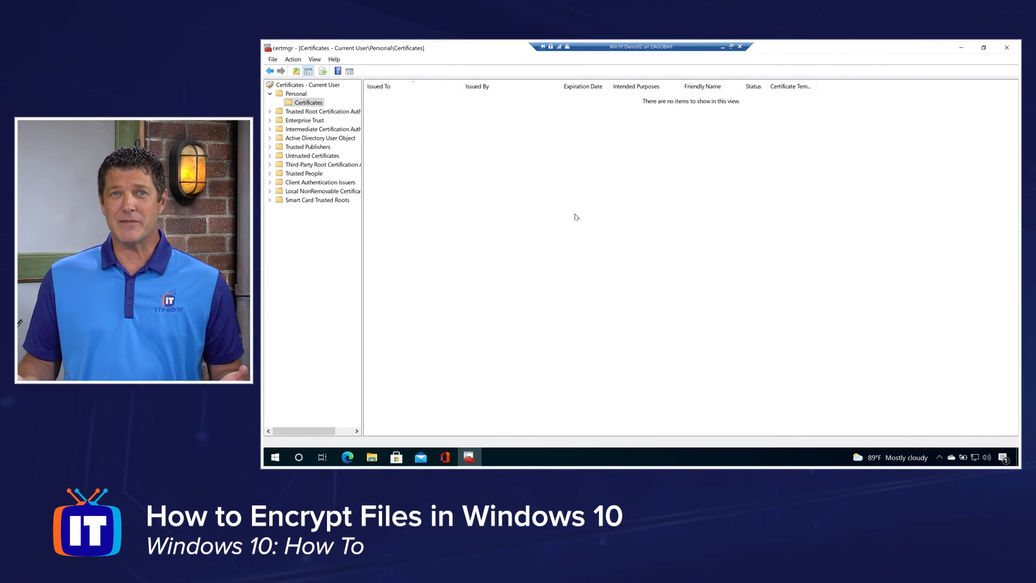
mouse_move(776, 123)
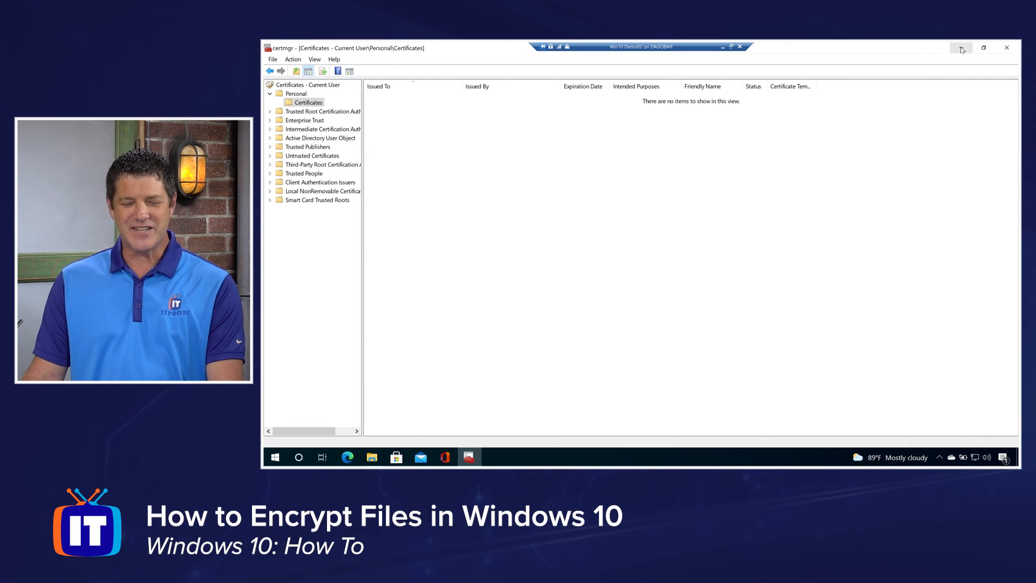
Minimize certmgr, view demo.ps1 in Notepad, then close it again.
click(371, 457)
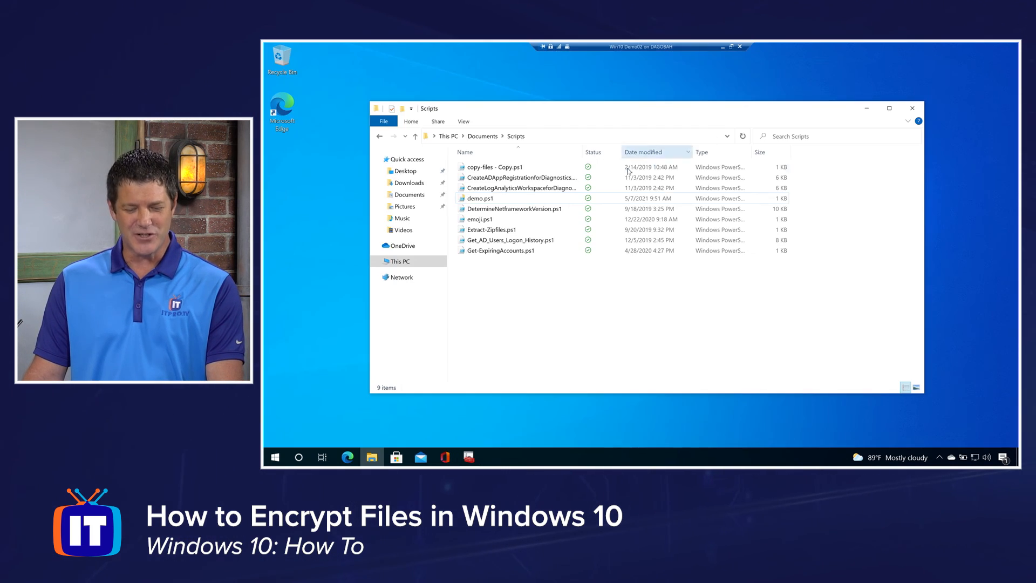
double_click(480, 198)
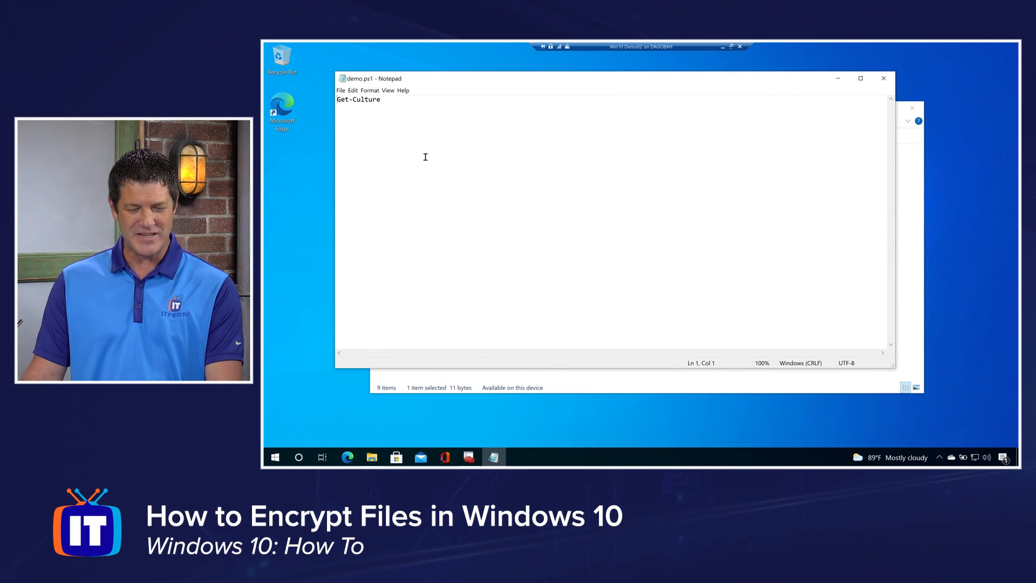
click(884, 78)
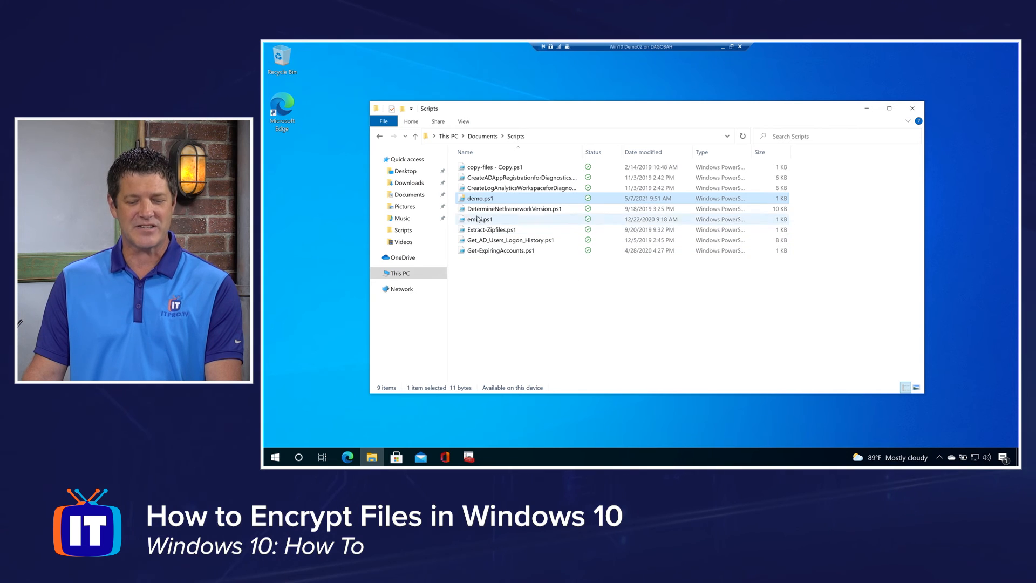
mouse_move(514, 208)
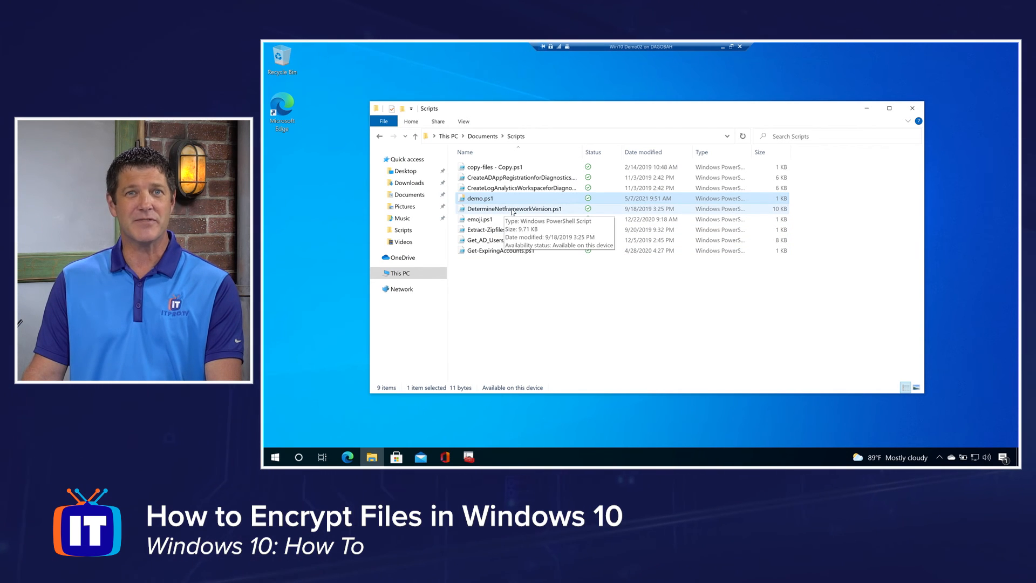
mouse_move(562, 298)
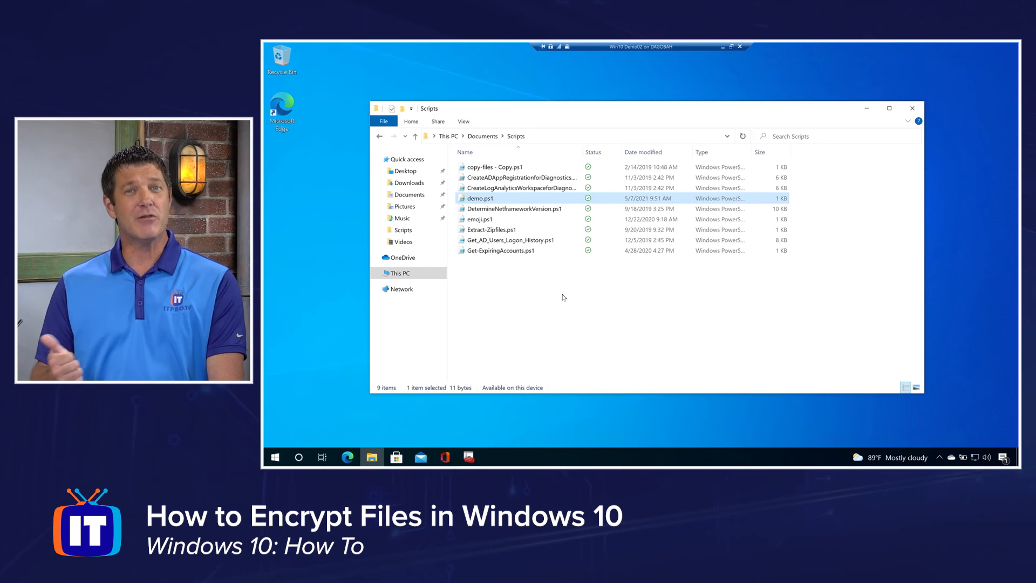
mouse_move(533, 228)
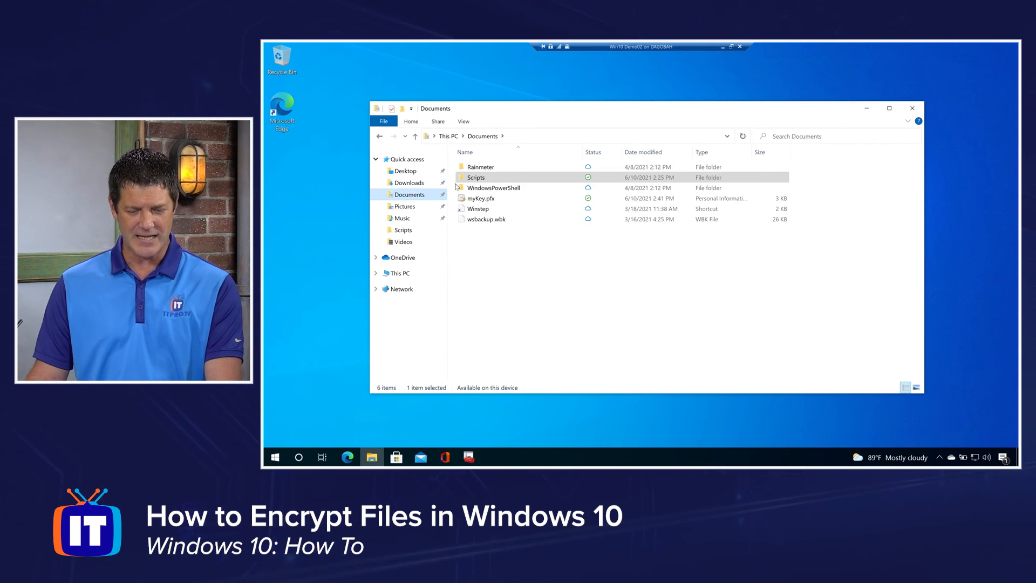
Go up to Documents and launch myKey.pfx to start the Certificate Import Wizard.
click(481, 198)
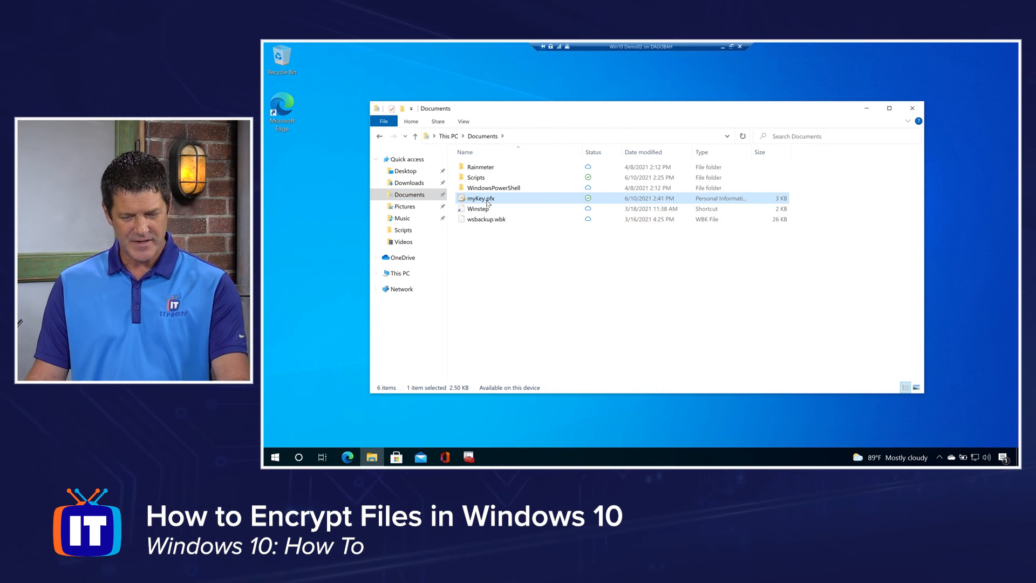
click(889, 108)
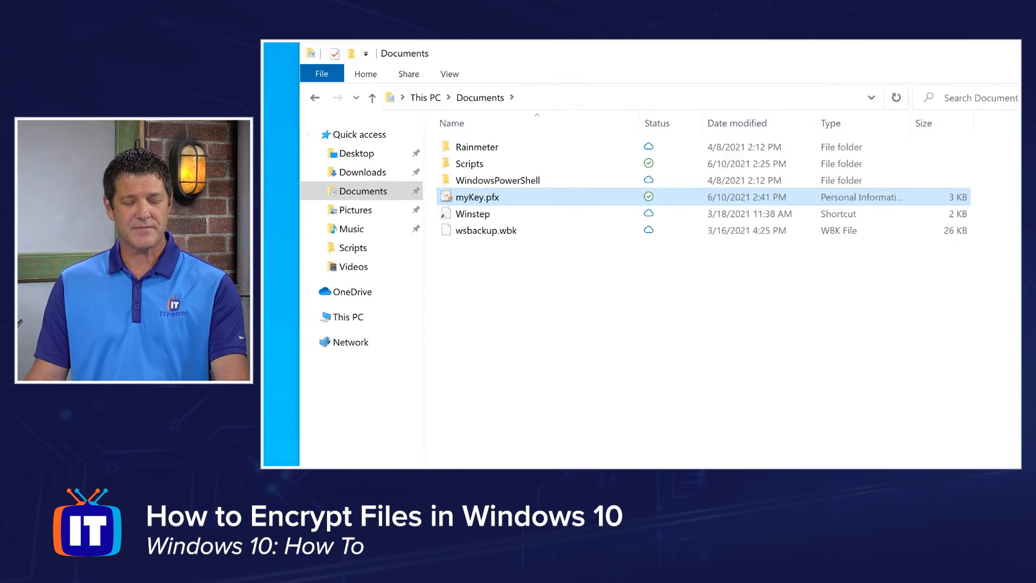
double_click(476, 197)
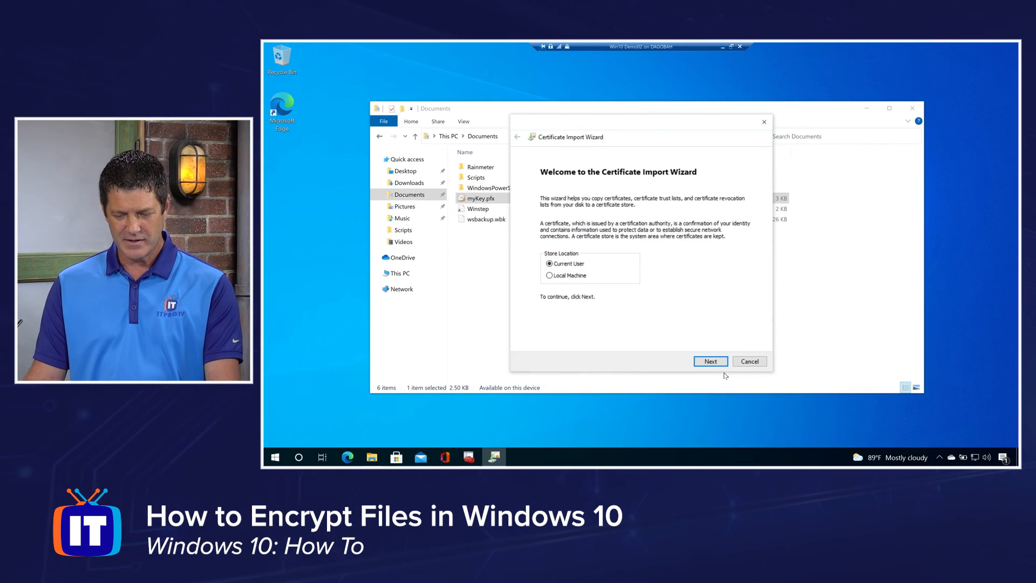
Import myKey.pfx for Current User with its password, automatic store, and acknowledge success.
click(710, 361)
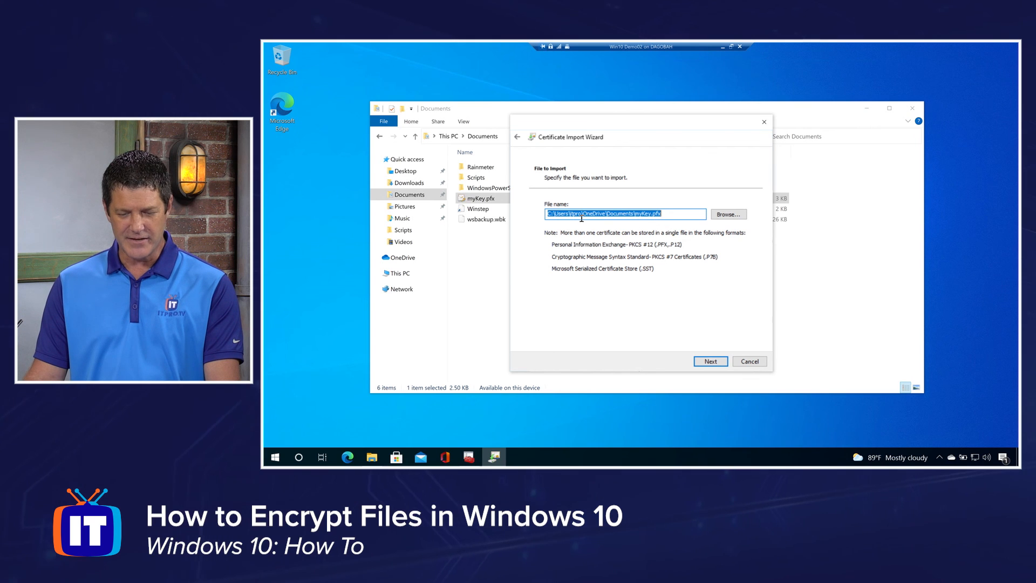
mouse_move(666, 231)
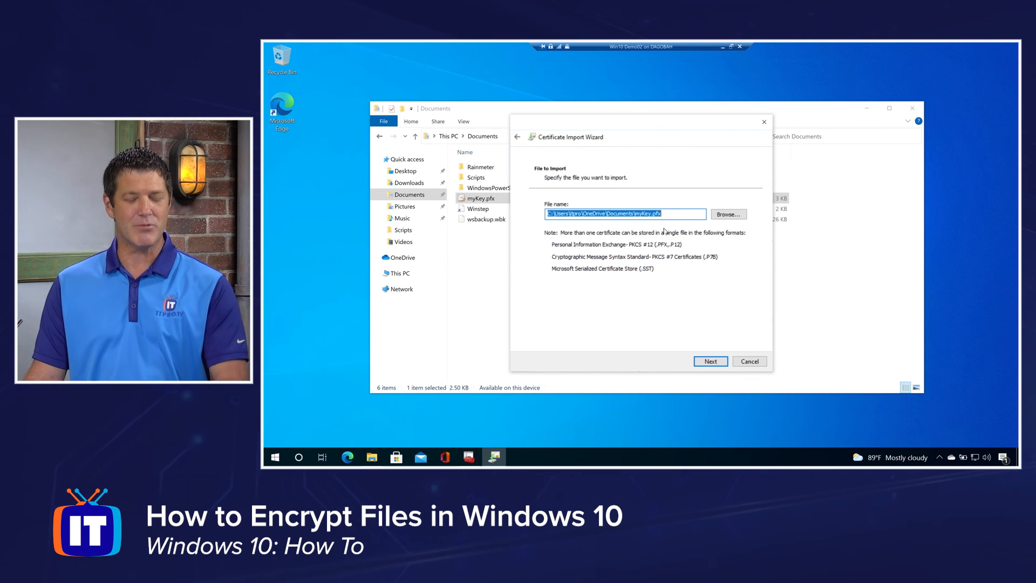
click(710, 360)
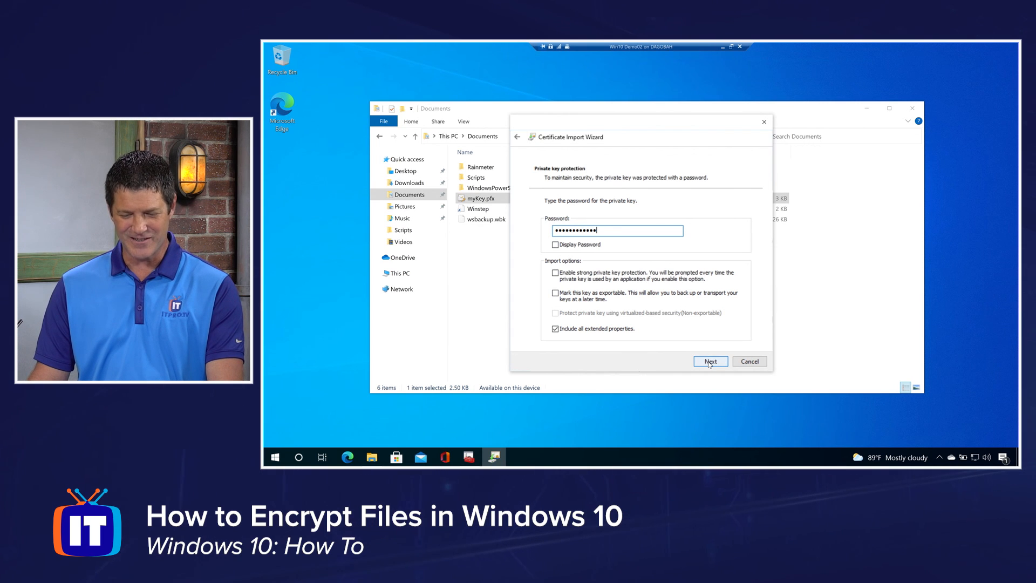
click(711, 360)
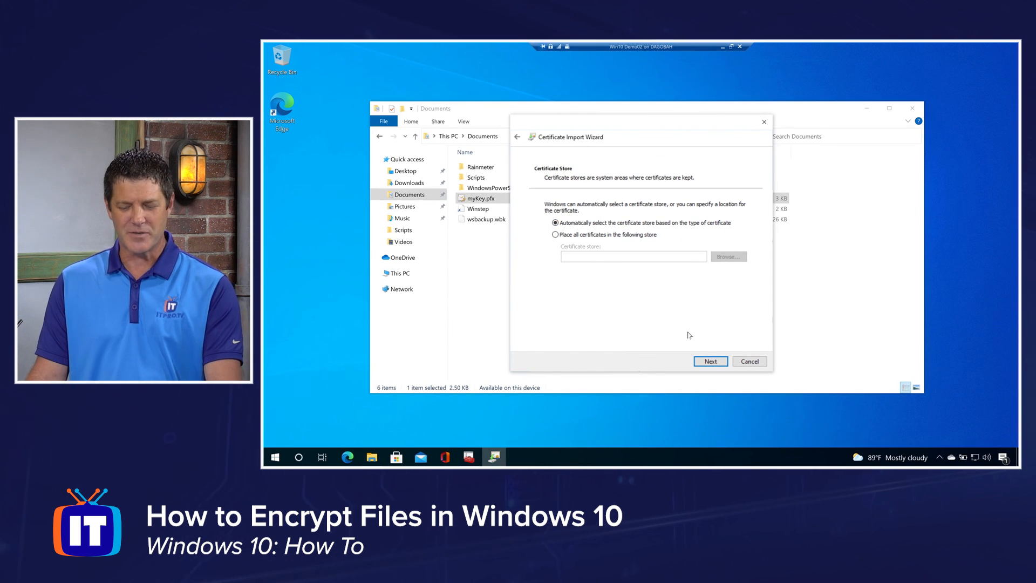
click(710, 361)
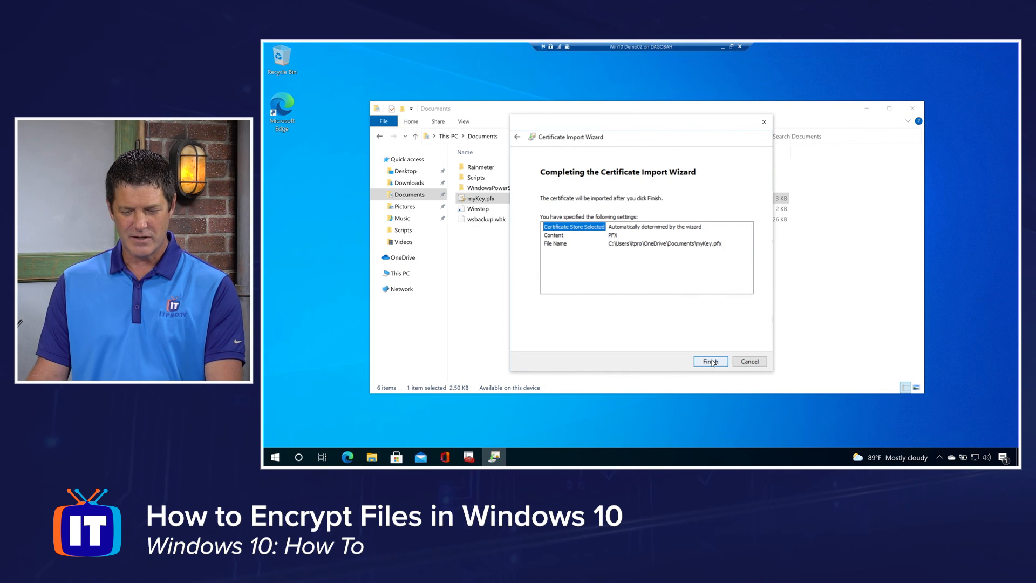
click(710, 361)
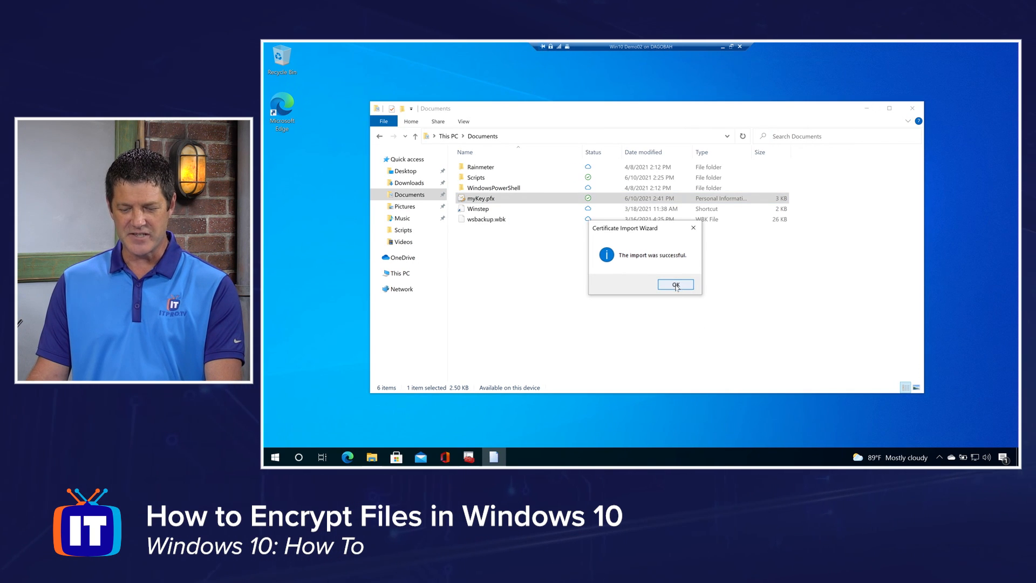
click(675, 283)
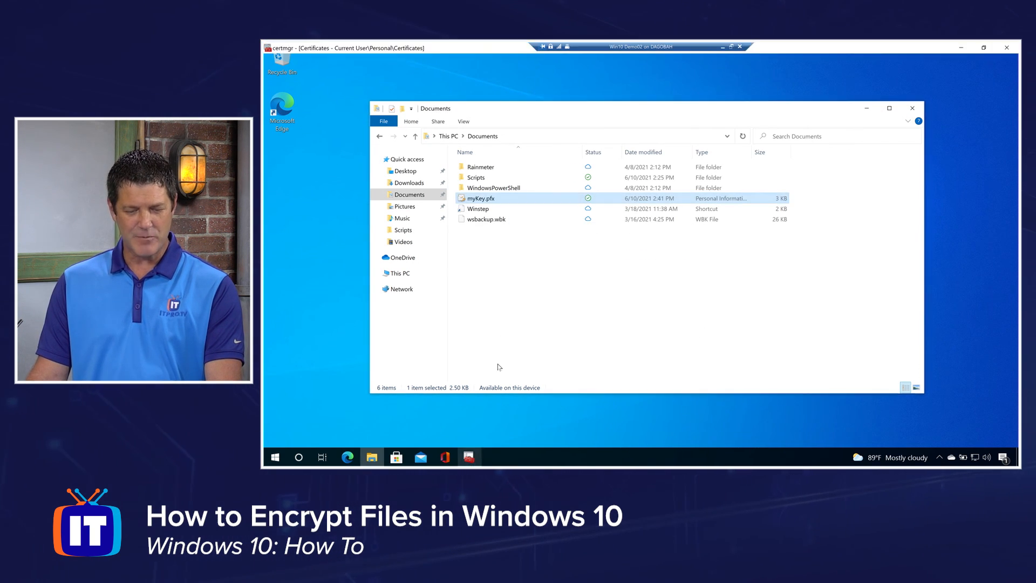